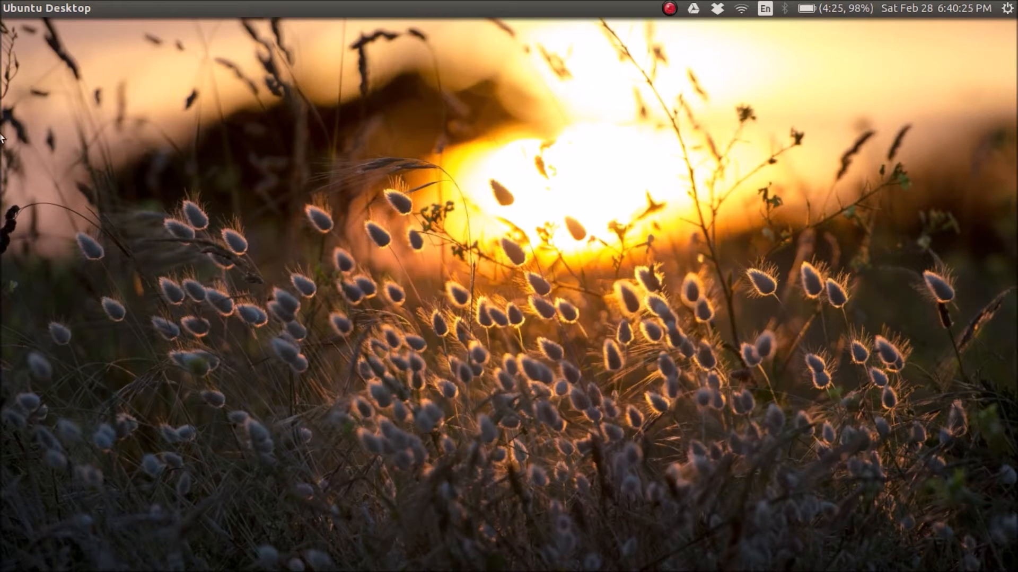
# - Dismiss the search, then open Files maximized and enter Pictures › Icons
pyautogui.write('rec')
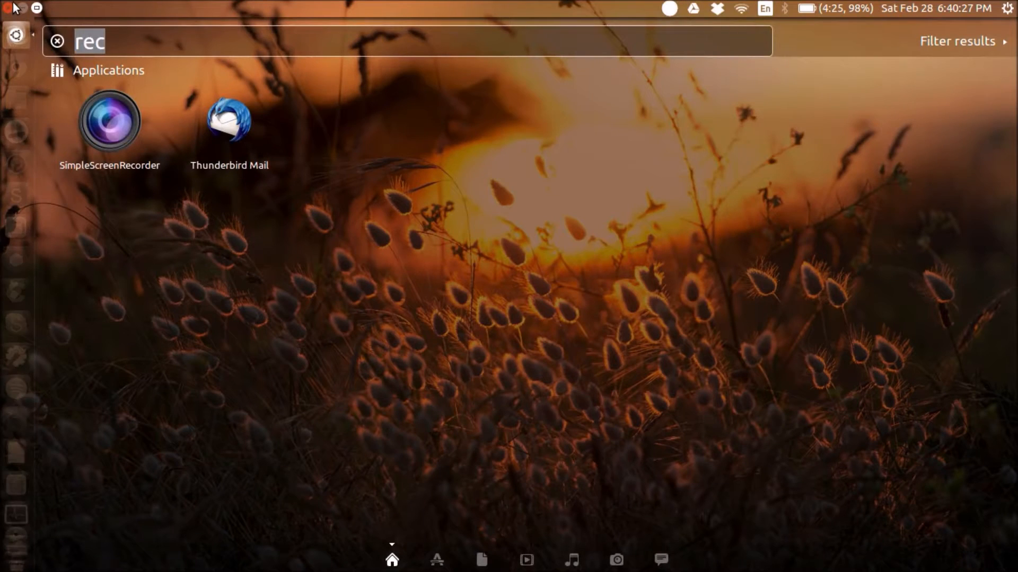
pyautogui.press('Escape')
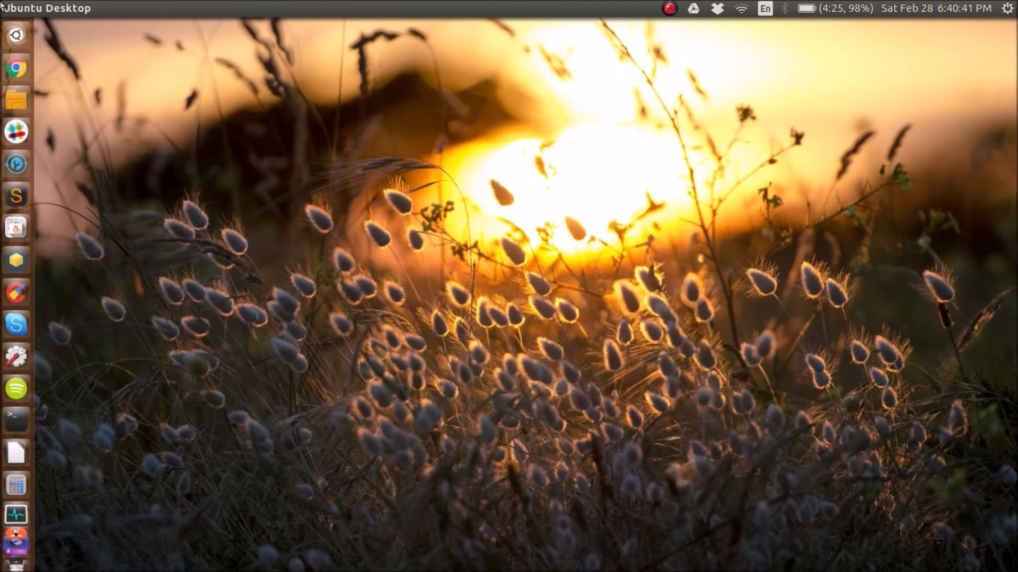
pyautogui.moveTo(16, 35)
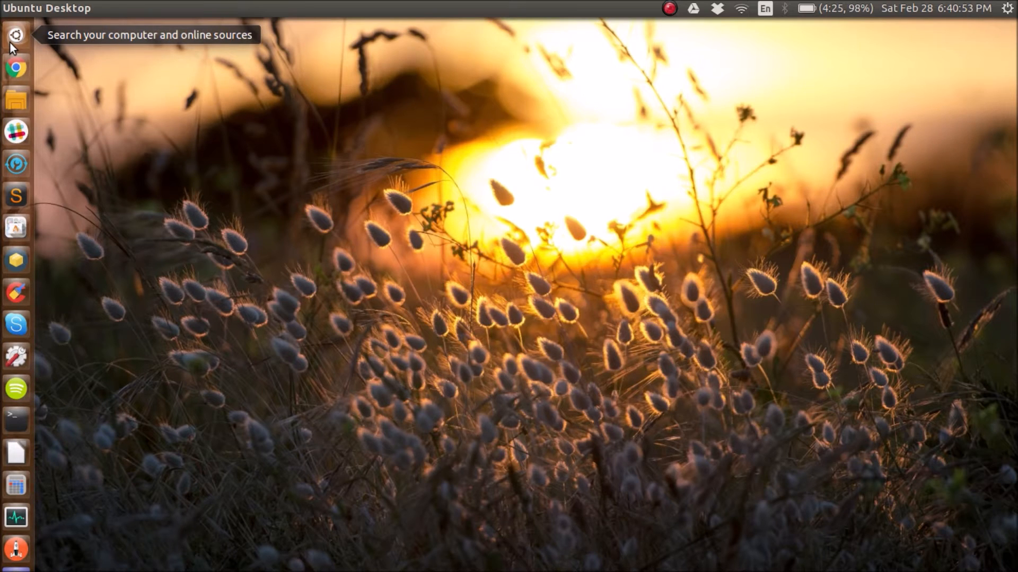
pyautogui.moveTo(15, 163)
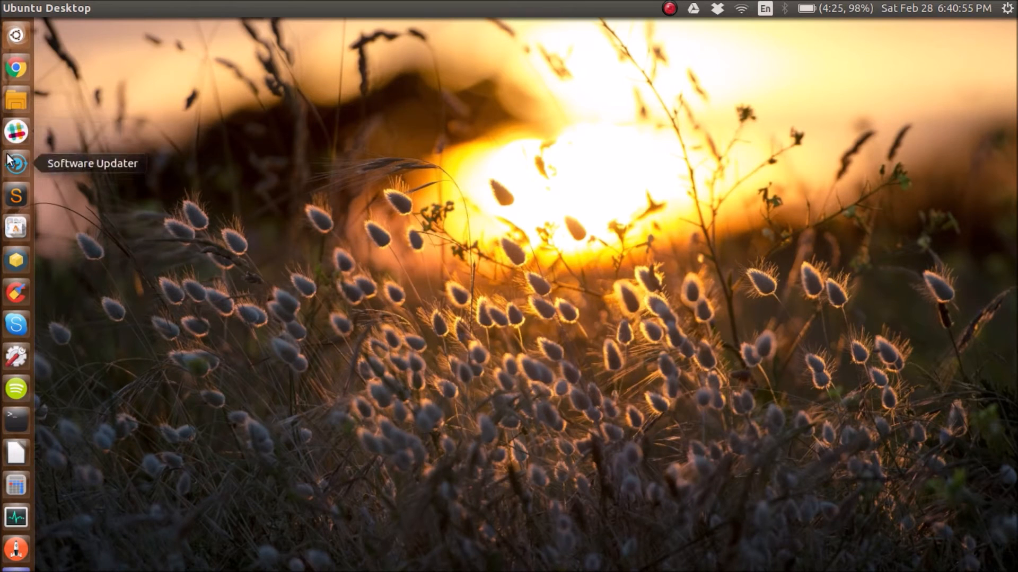
pyautogui.moveTo(15, 99)
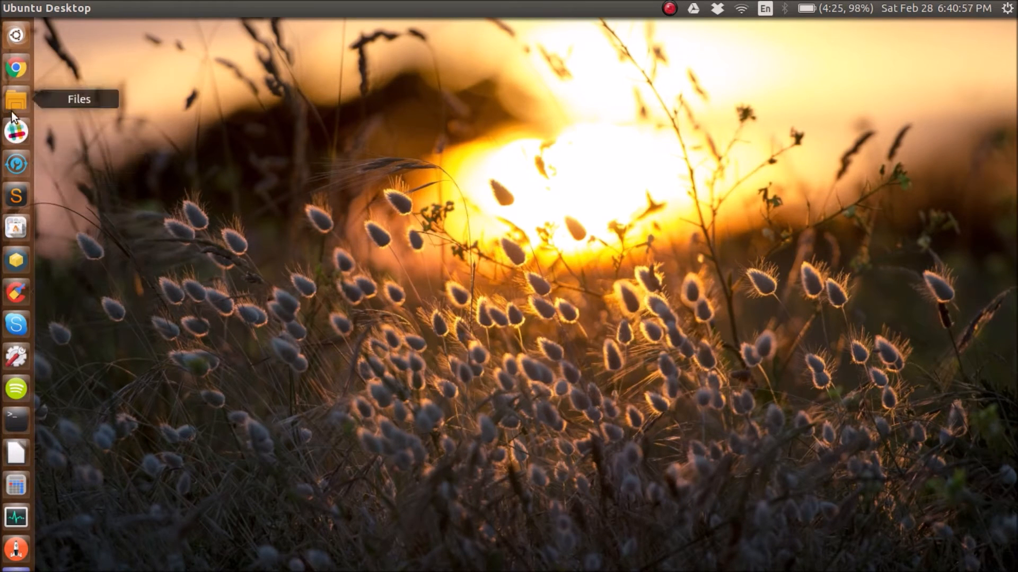
pyautogui.click(16, 99)
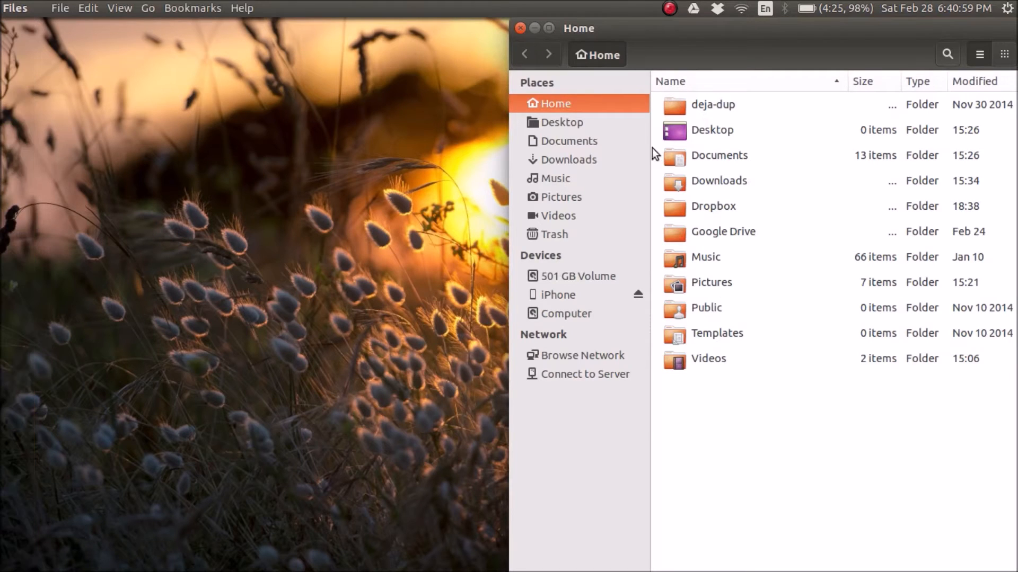
pyautogui.click(534, 28)
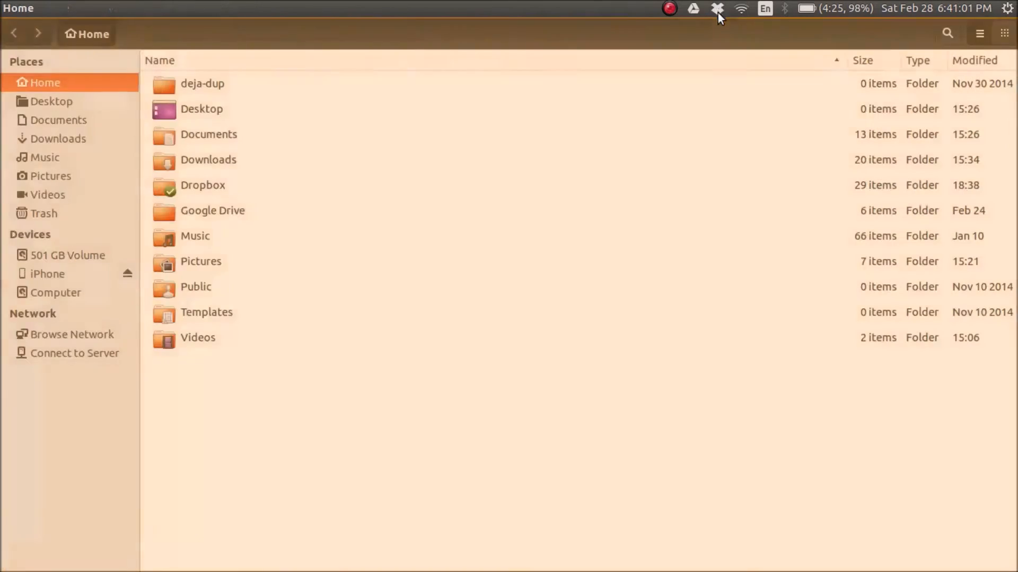
pyautogui.click(51, 176)
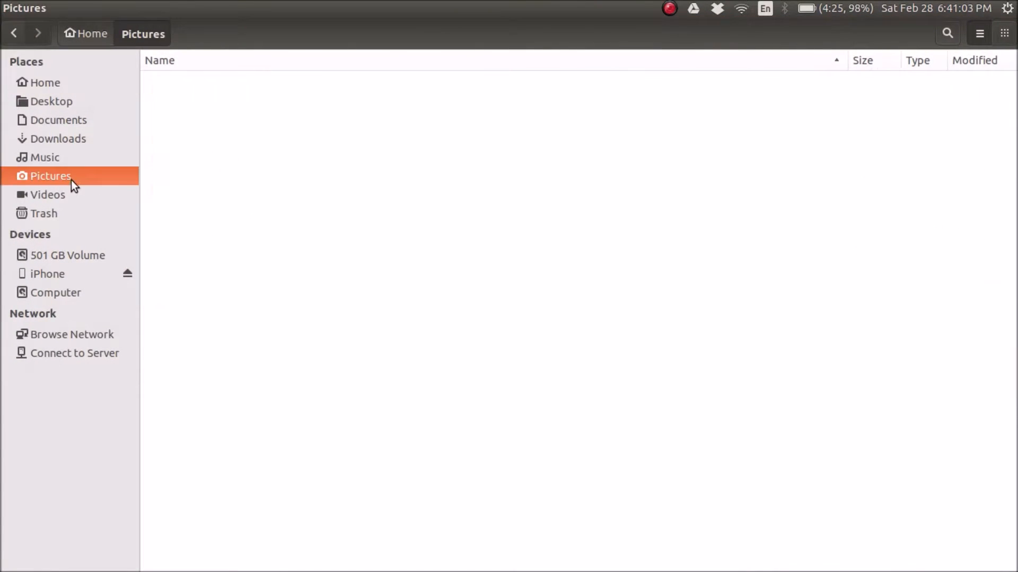
pyautogui.doubleClick(51, 176)
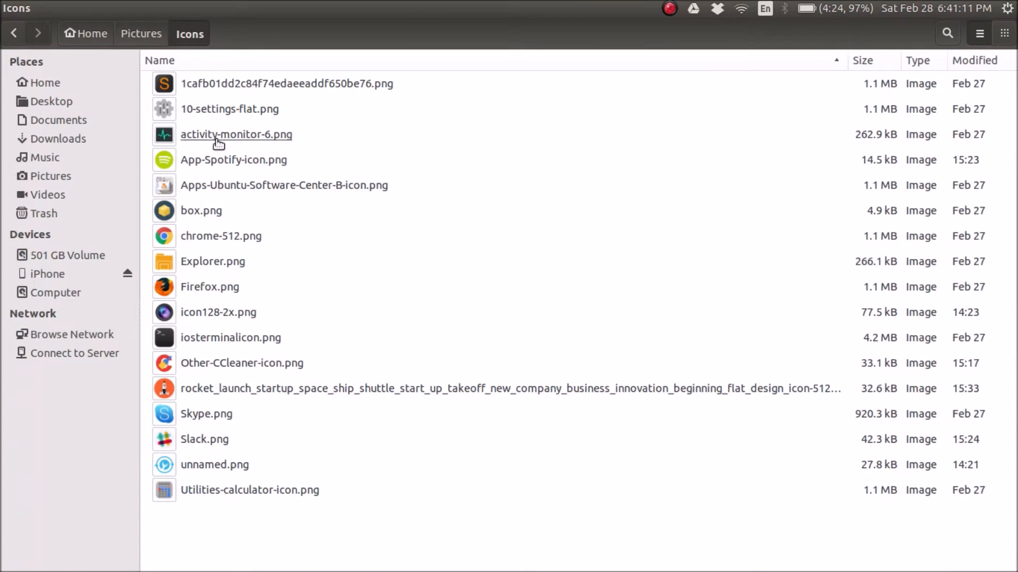
# - Preview the 10-settings-flat.png gear image, close it, and reopen the Icons folder
pyautogui.doubleClick(230, 108)
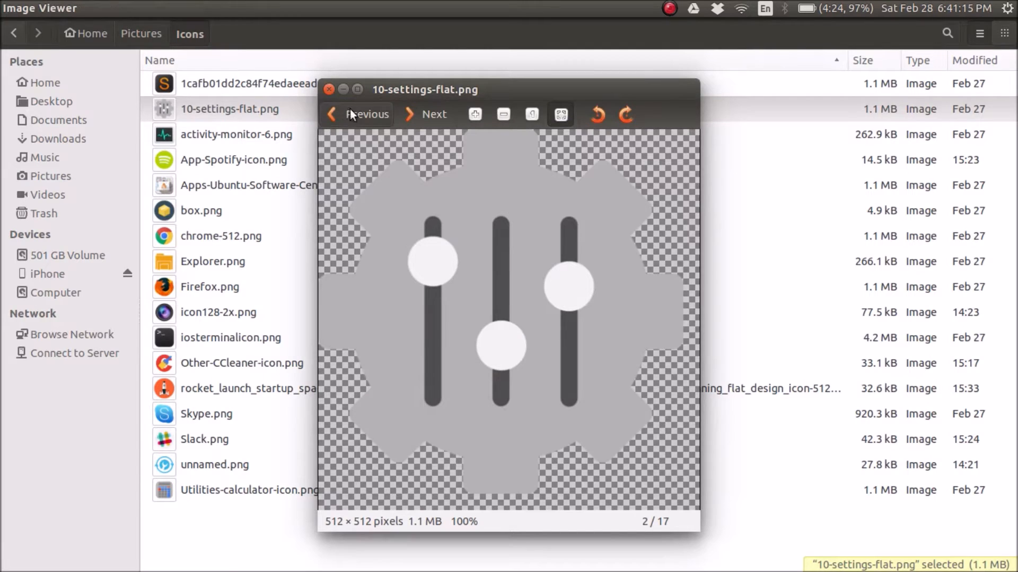
pyautogui.click(329, 89)
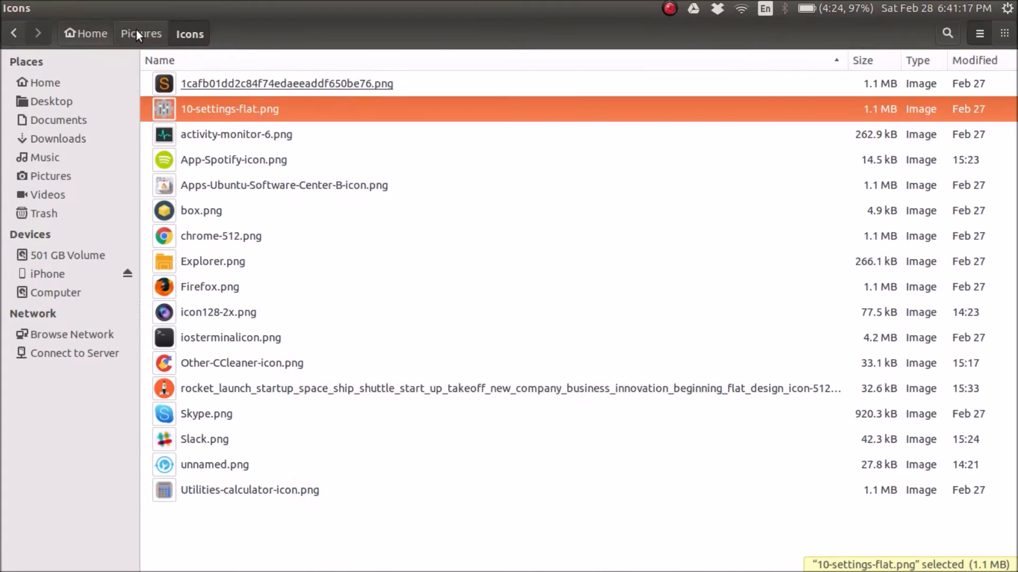
pyautogui.click(142, 32)
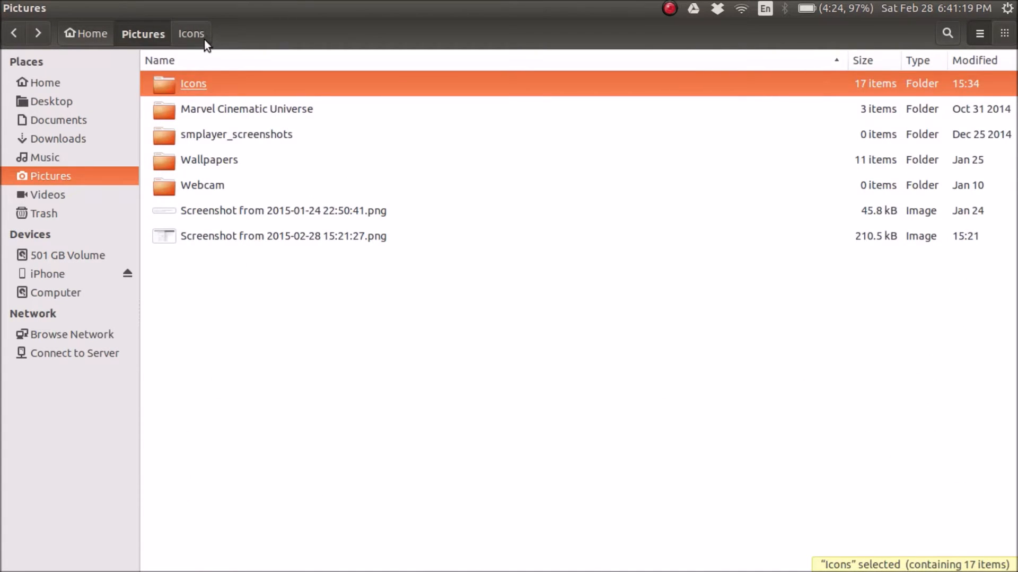
pyautogui.doubleClick(193, 83)
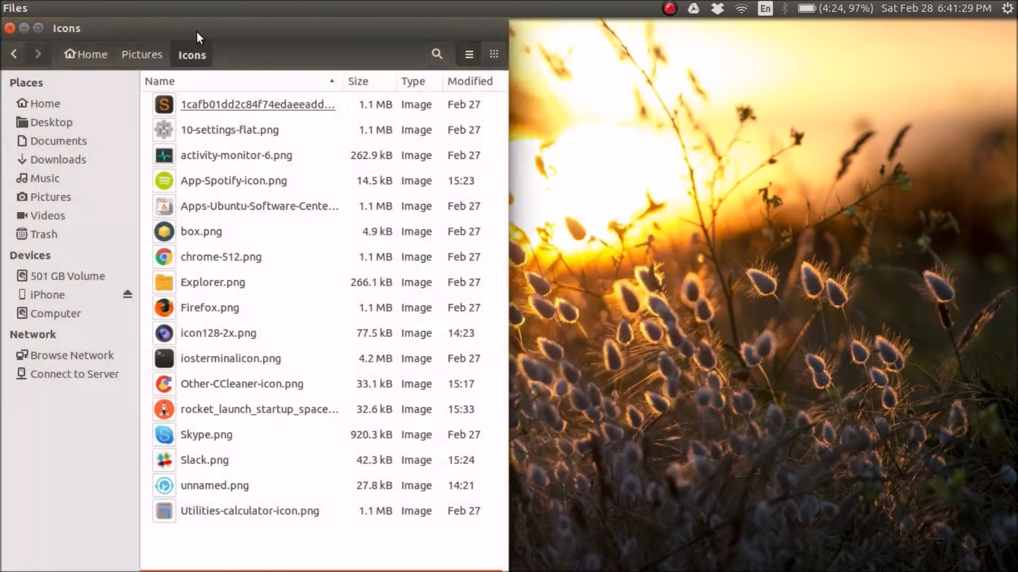
pyautogui.moveTo(142, 480)
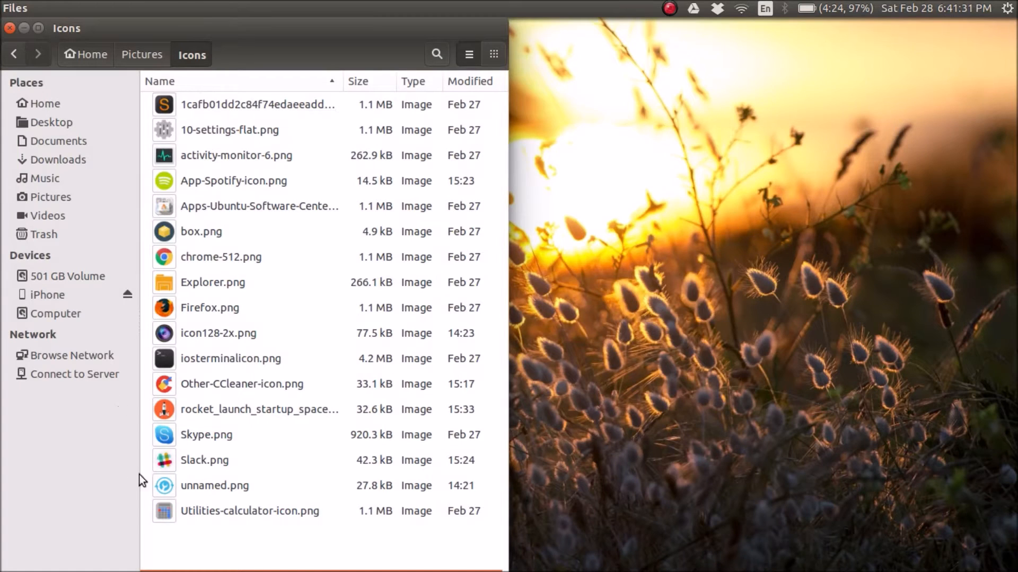
pyautogui.moveTo(3, 35)
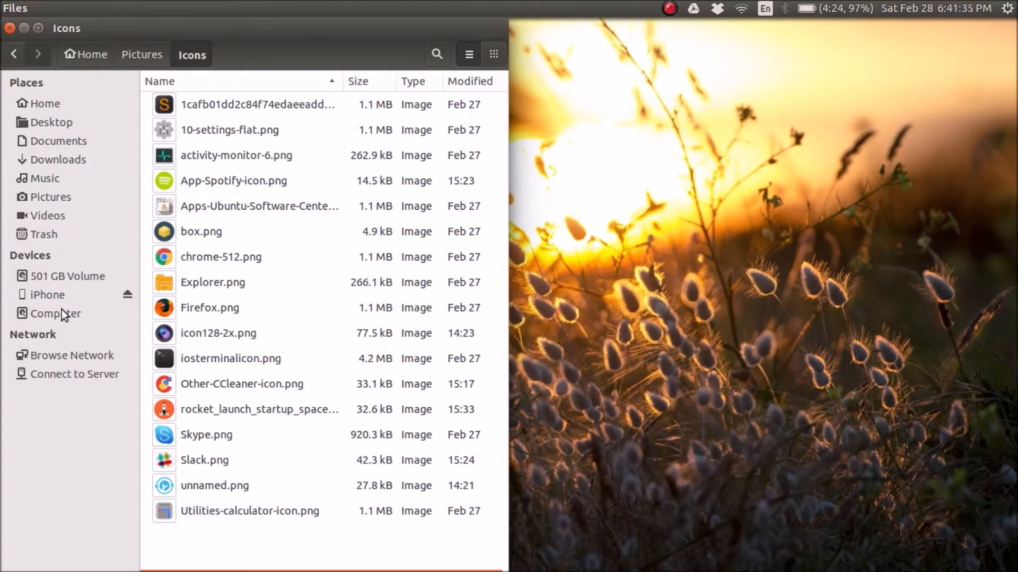
# - Browse from Computer through usr and share into /usr/share/applications
pyautogui.click(57, 312)
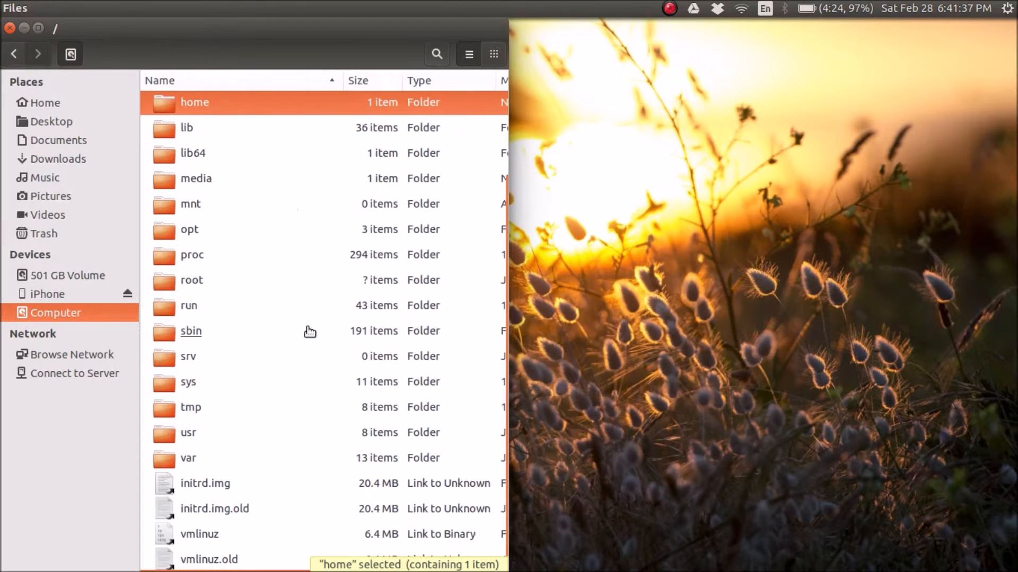
pyautogui.doubleClick(189, 433)
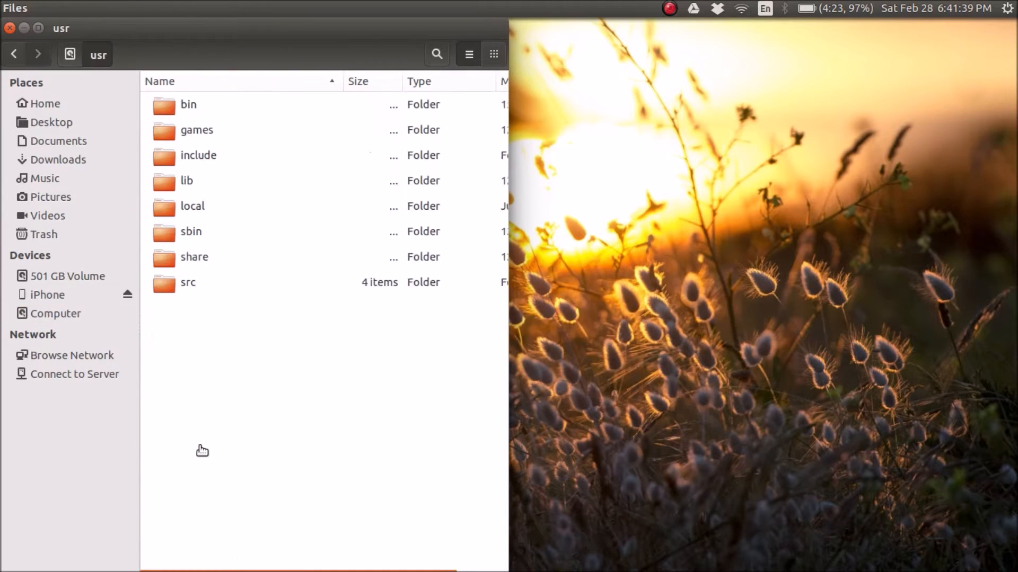
pyautogui.click(194, 256)
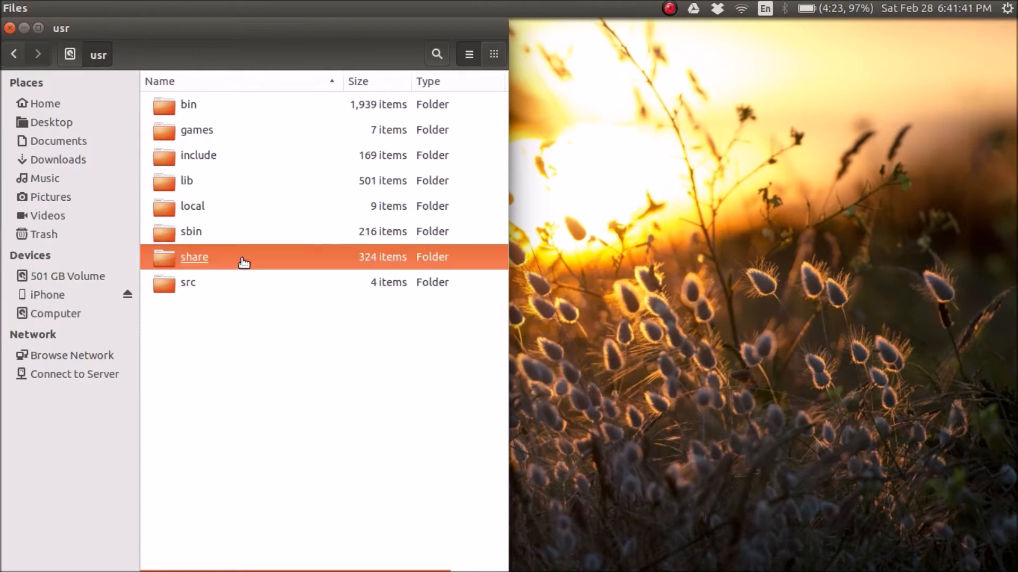
pyautogui.doubleClick(193, 257)
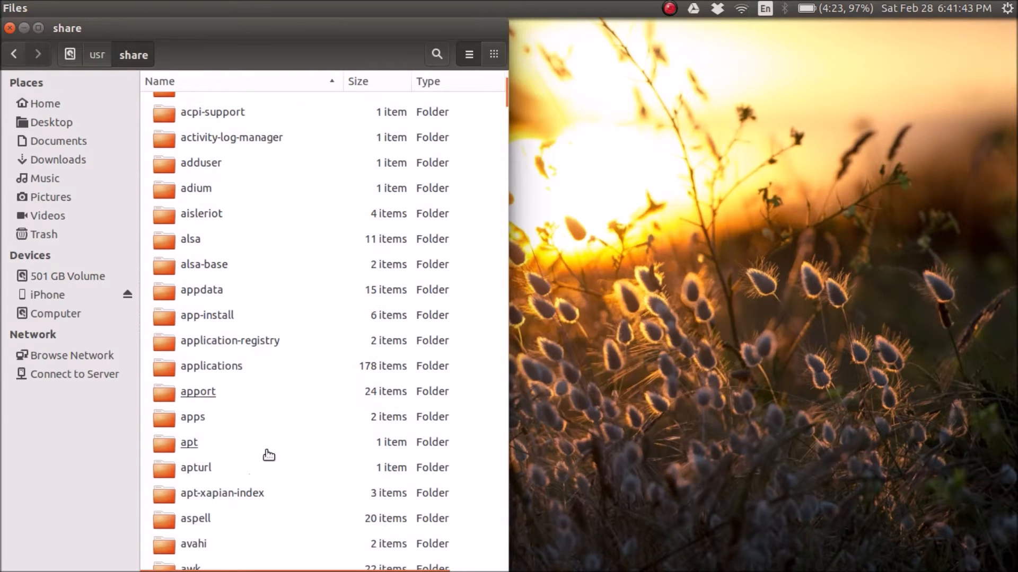
pyautogui.doubleClick(211, 366)
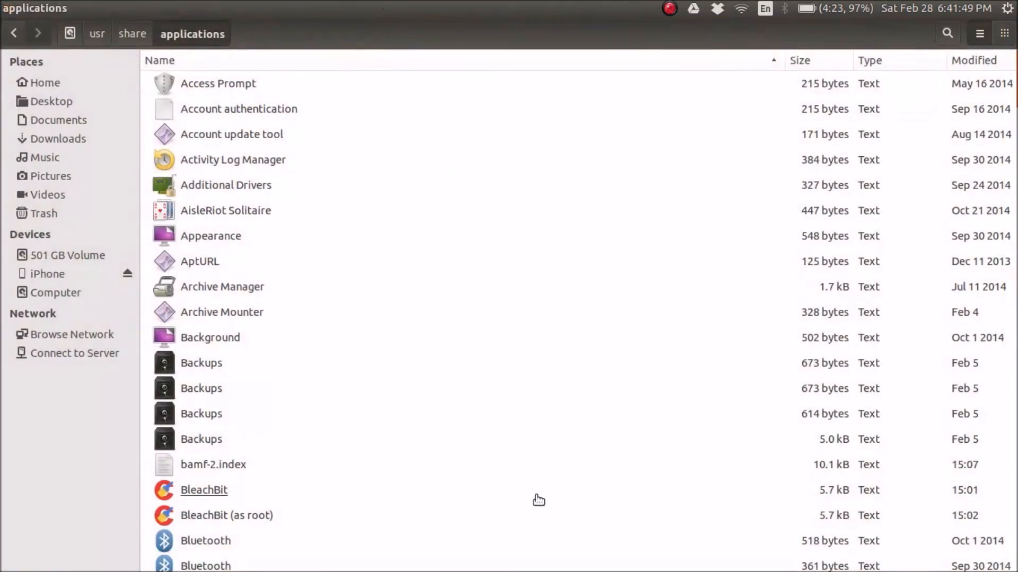
# - Scroll the applications list down to the Settings launcher and open its context menu
pyautogui.scroll(-3)
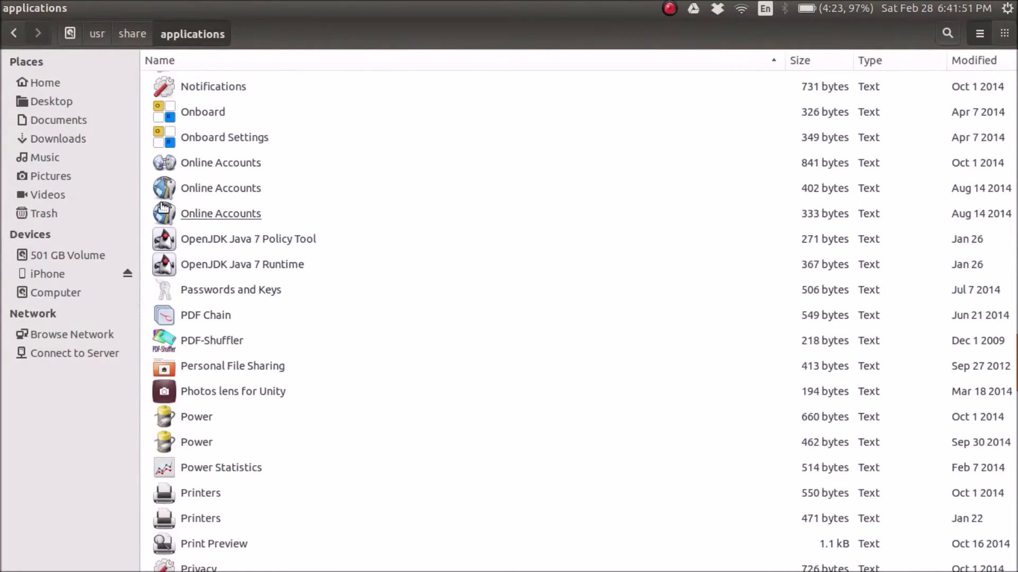
pyautogui.scroll(3)
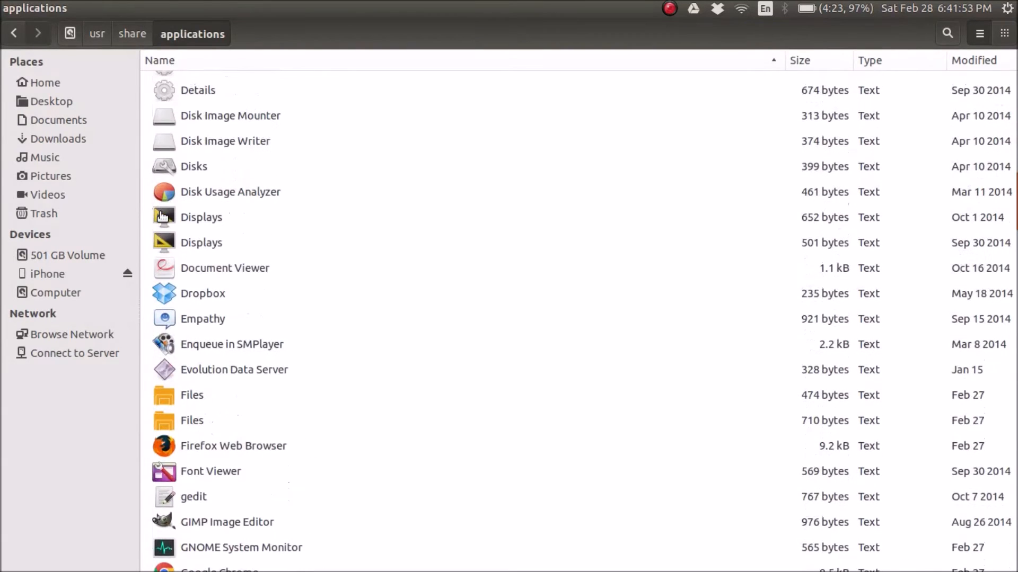
pyautogui.scroll(3)
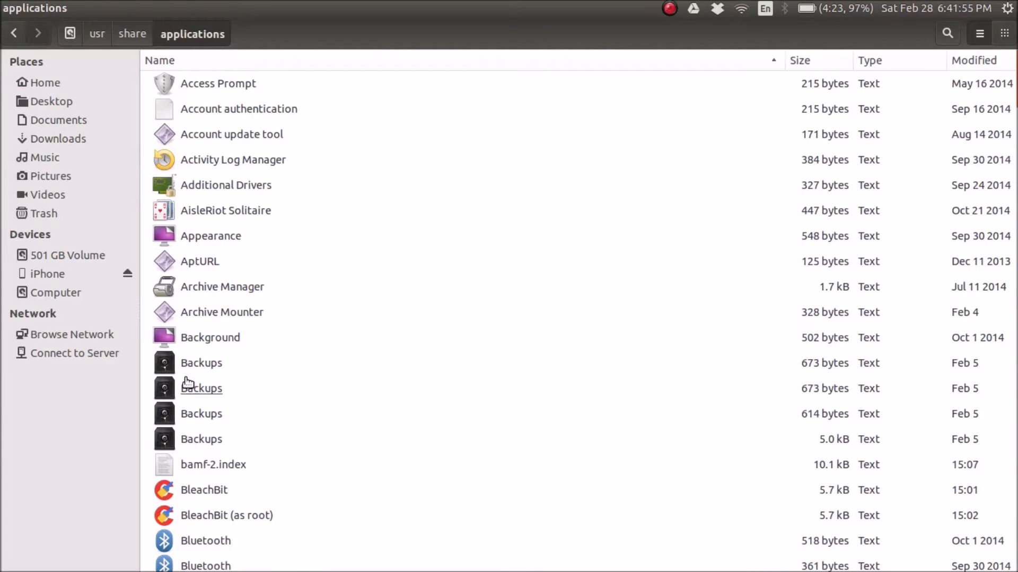
pyautogui.moveTo(201, 370)
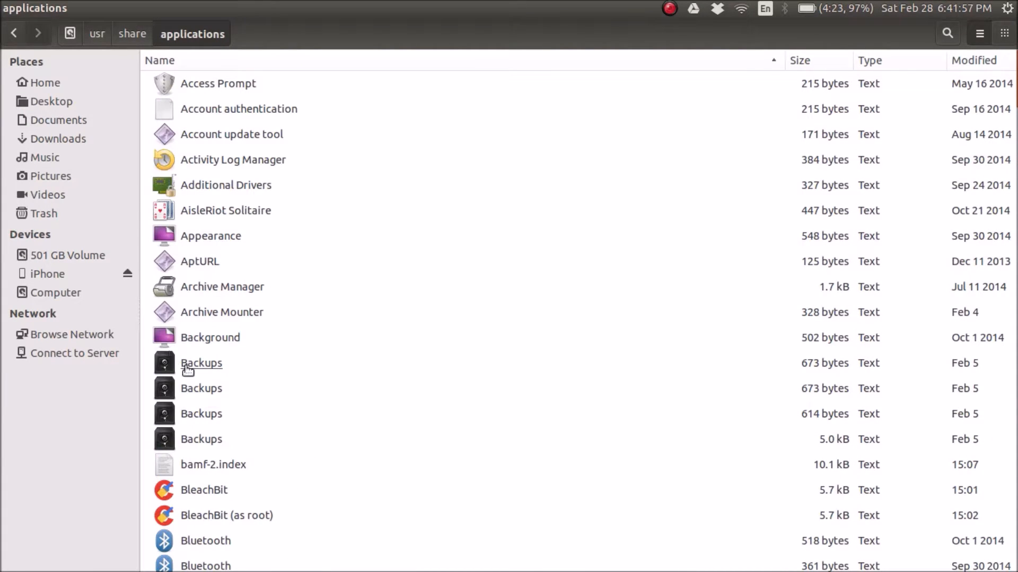
pyautogui.scroll(-3)
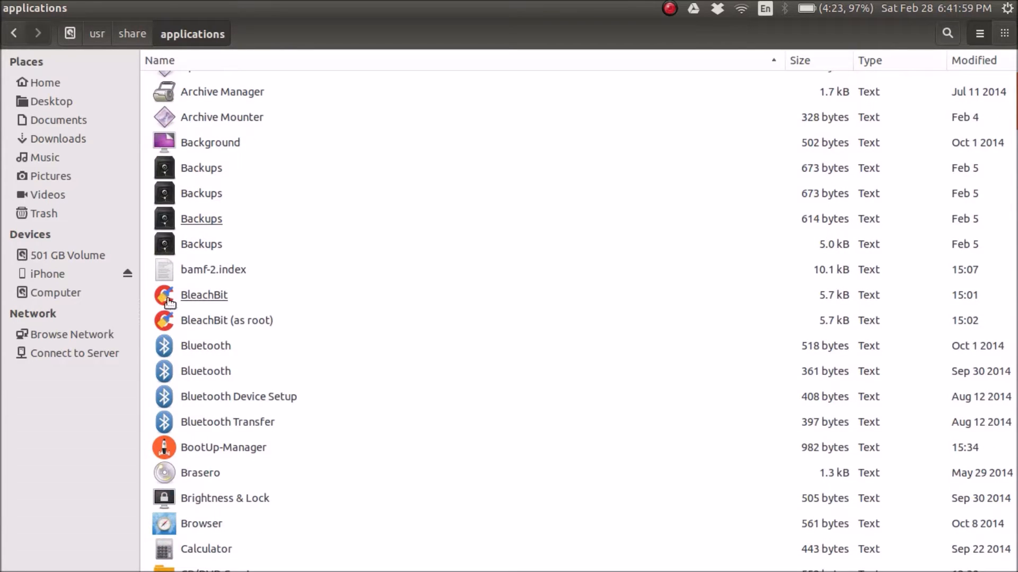
pyautogui.scroll(-3)
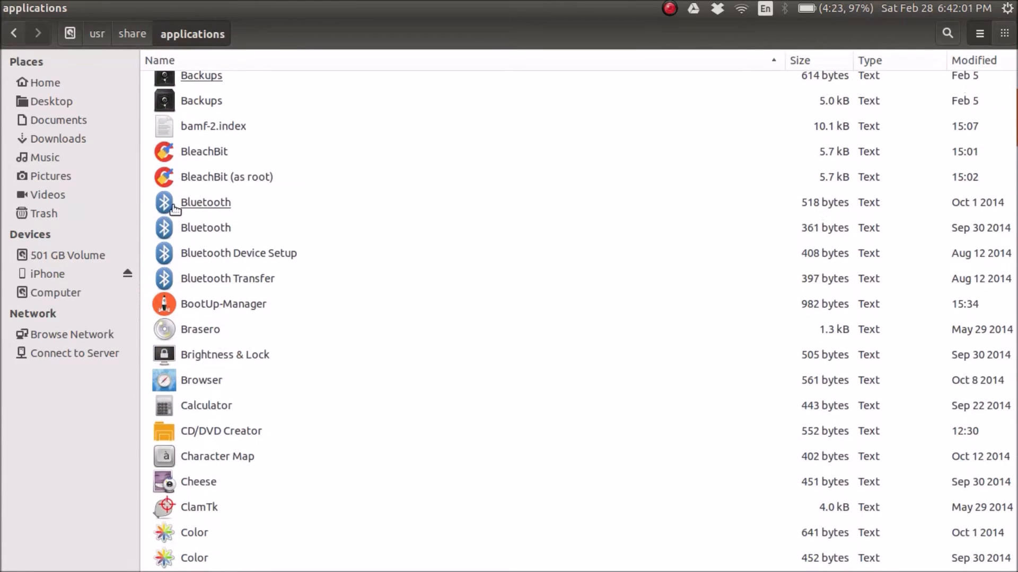
pyautogui.scroll(-3)
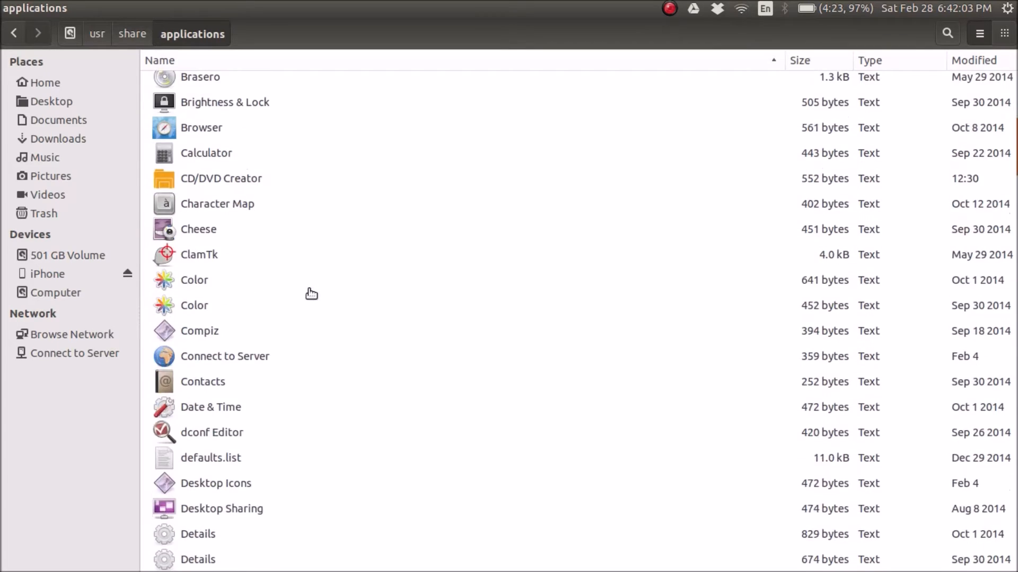
pyautogui.scroll(-3)
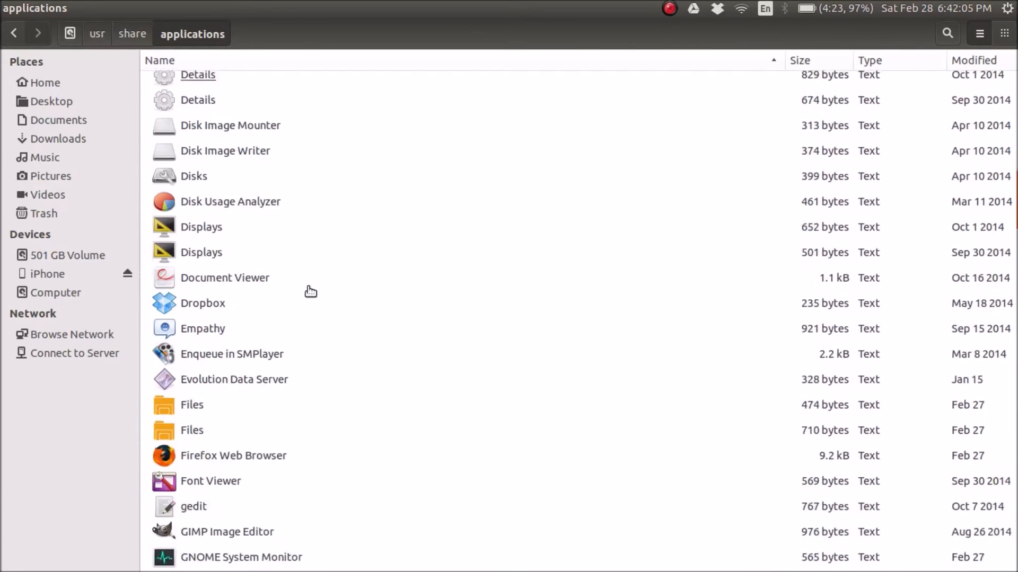
pyautogui.scroll(-3)
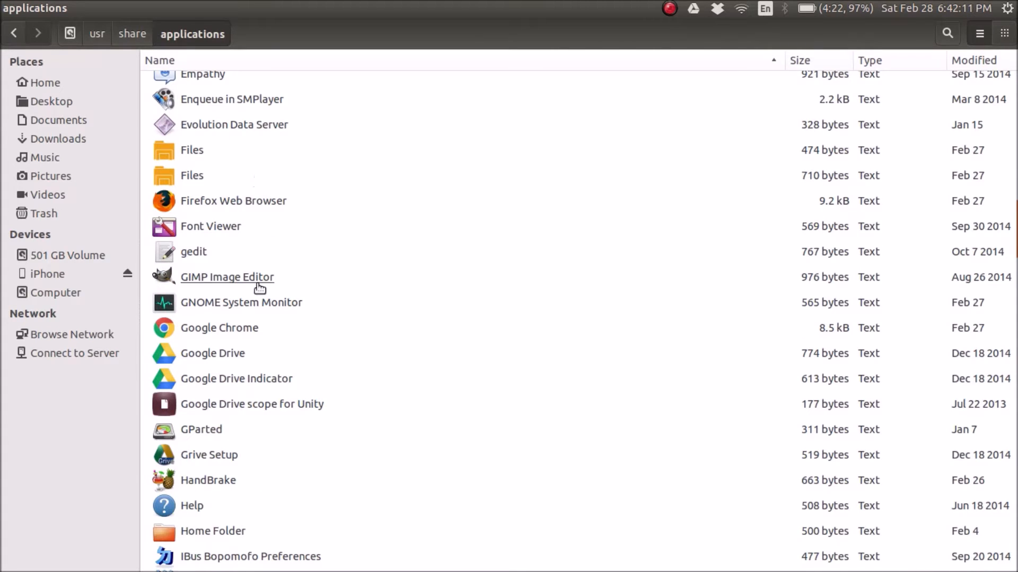
pyautogui.scroll(-3)
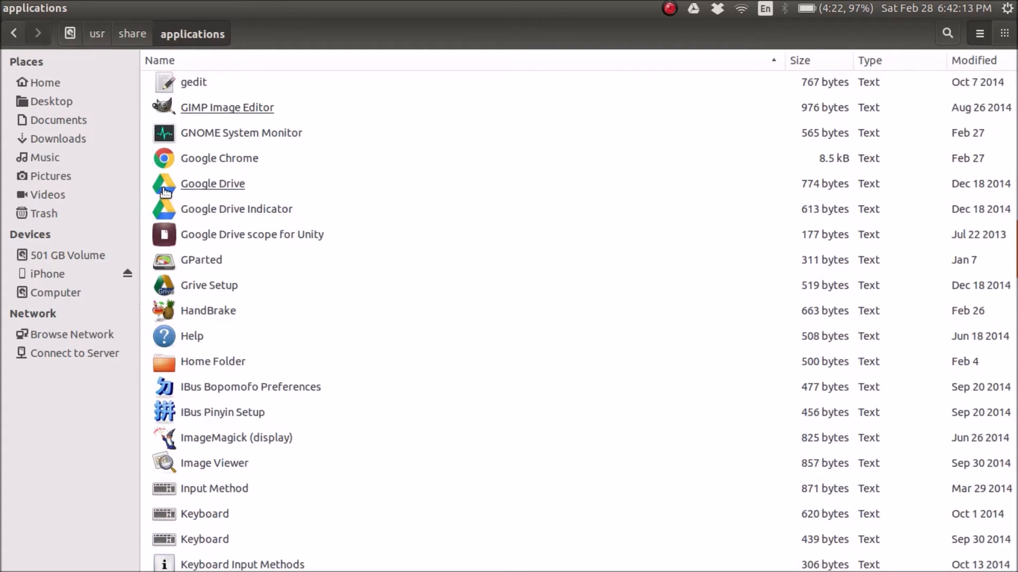
pyautogui.moveTo(171, 179)
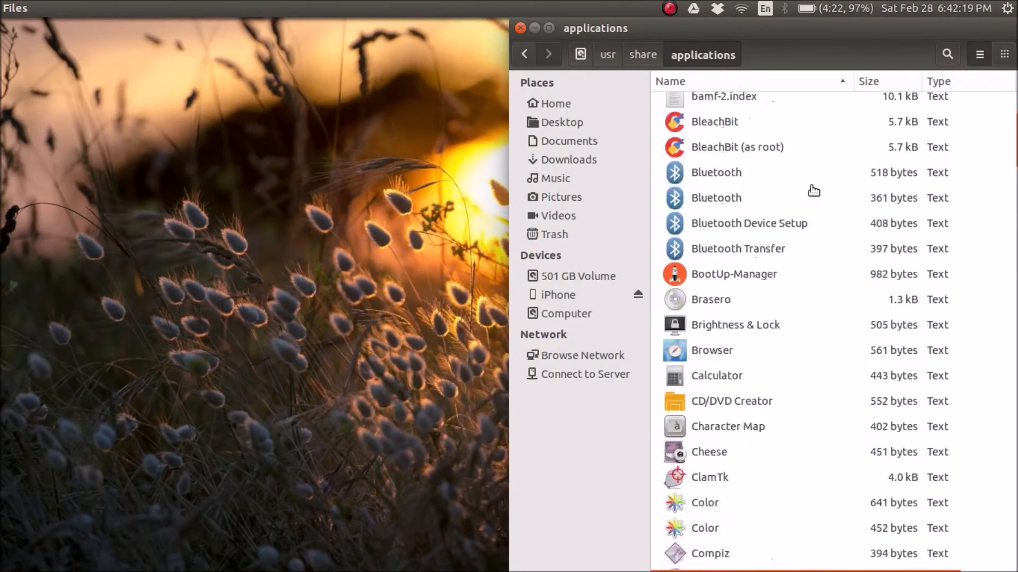
pyautogui.scroll(-3)
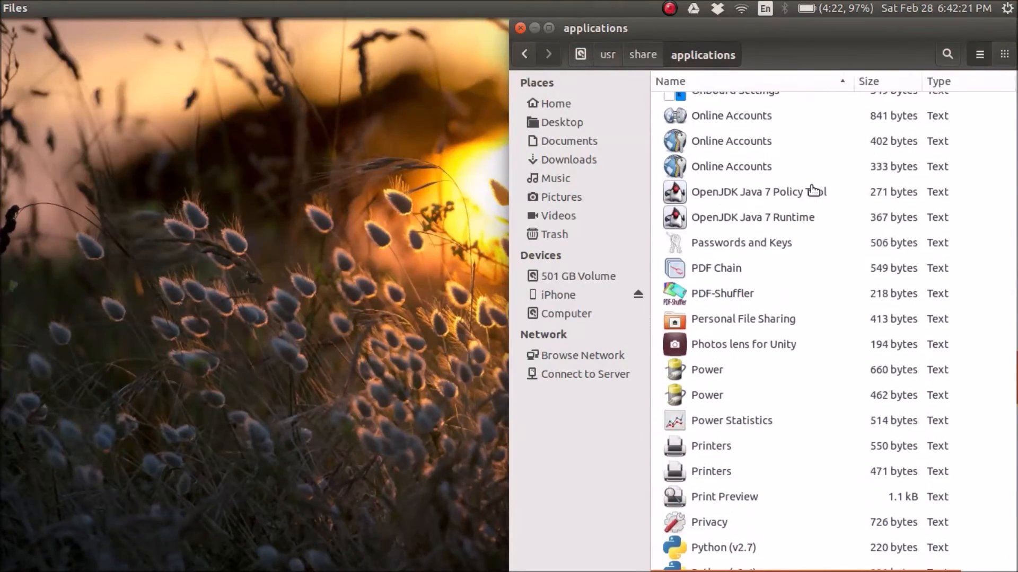
pyautogui.scroll(-3)
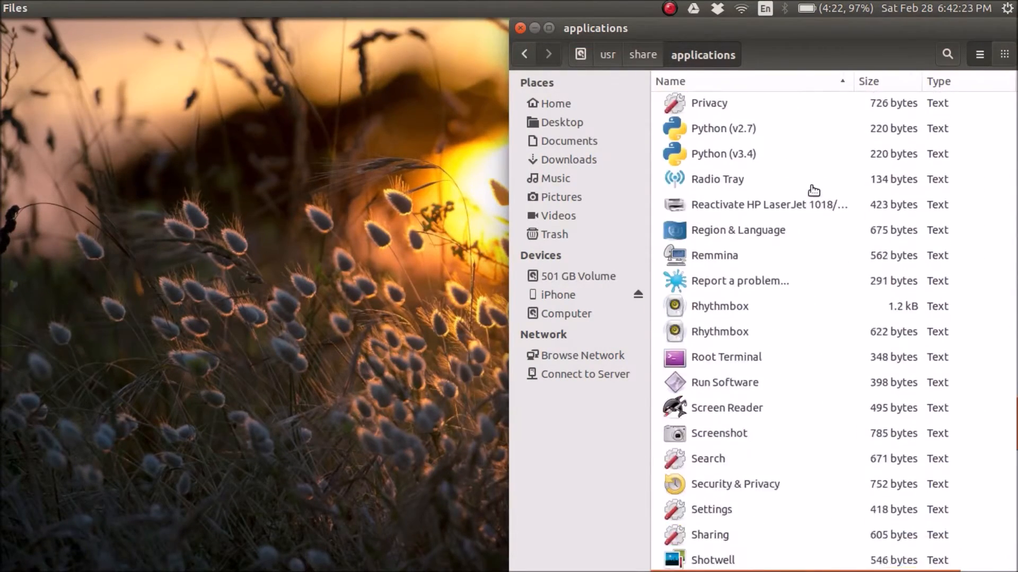
pyautogui.scroll(-3)
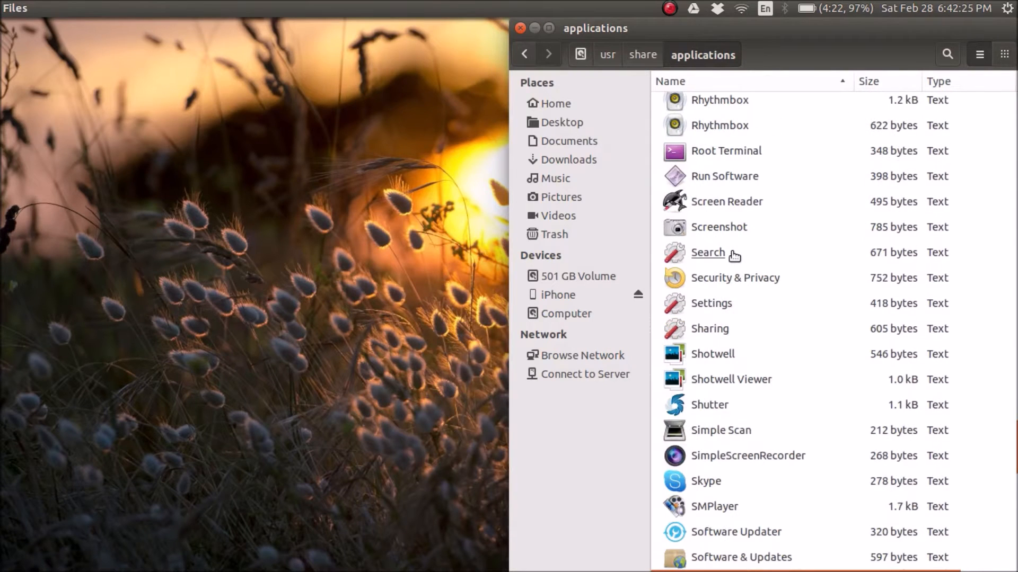
pyautogui.scroll(3)
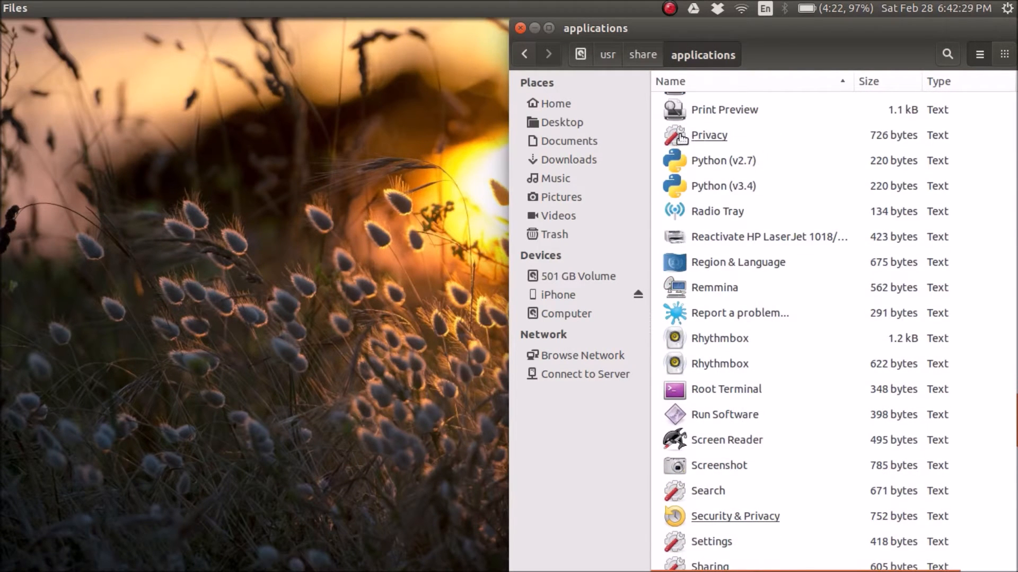
pyautogui.scroll(-3)
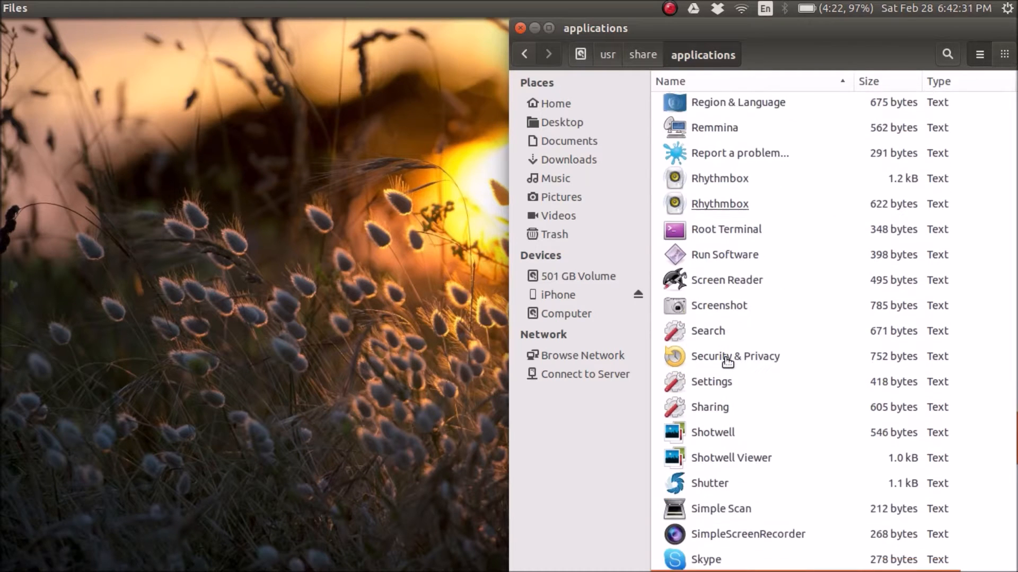
pyautogui.scroll(-3)
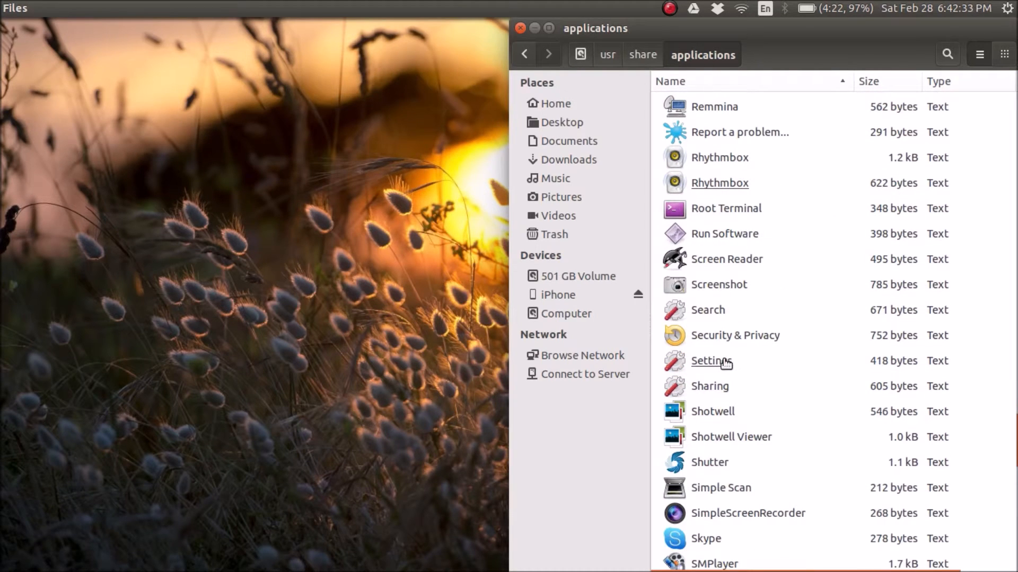
pyautogui.rightClick(711, 360)
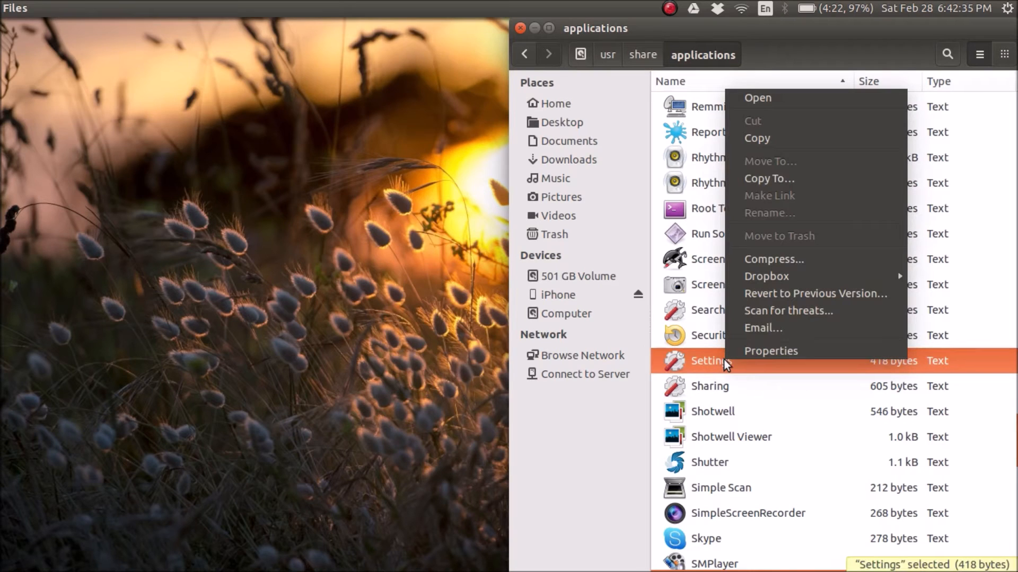
pyautogui.moveTo(817, 138)
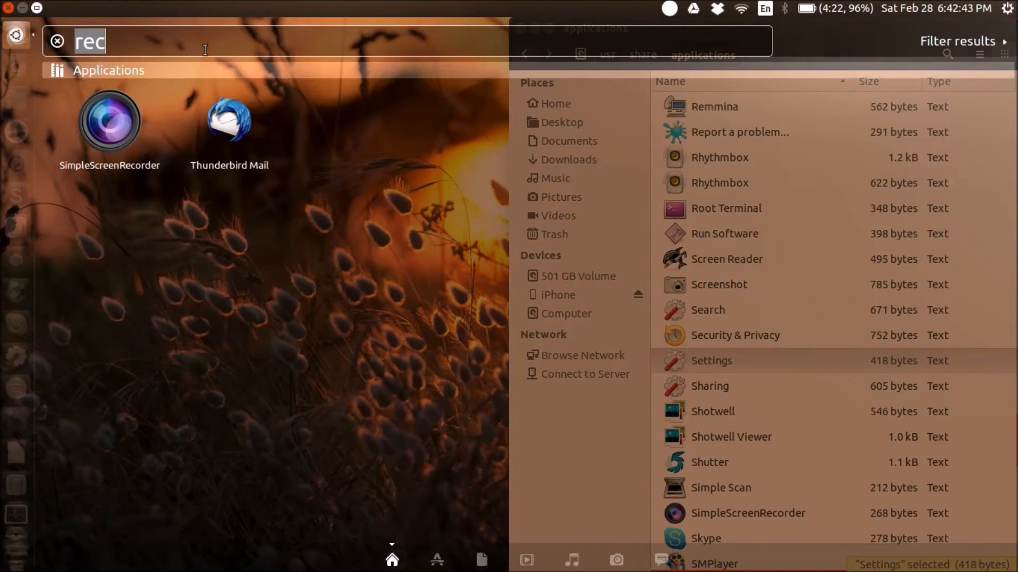
# - Open Terminal and run sudo gedit on gnome-control-center.desktop, entering the password
pyautogui.write('ter')
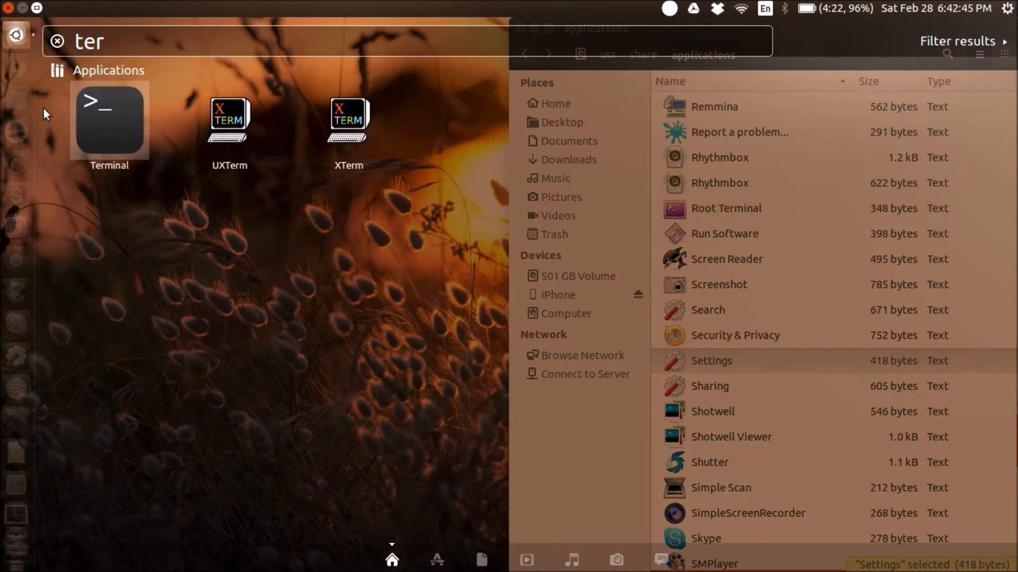
pyautogui.click(110, 121)
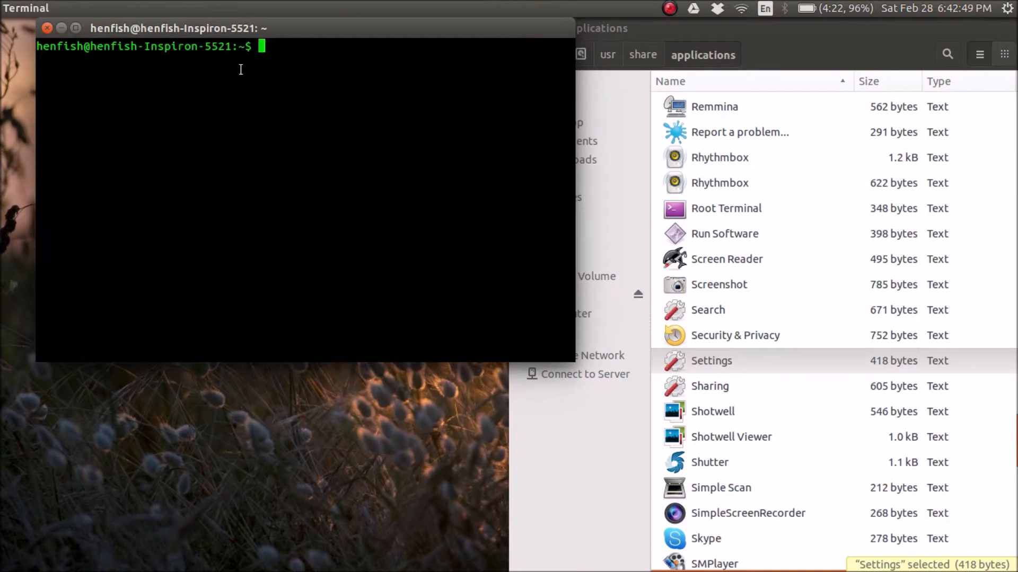
pyautogui.write('sudo')
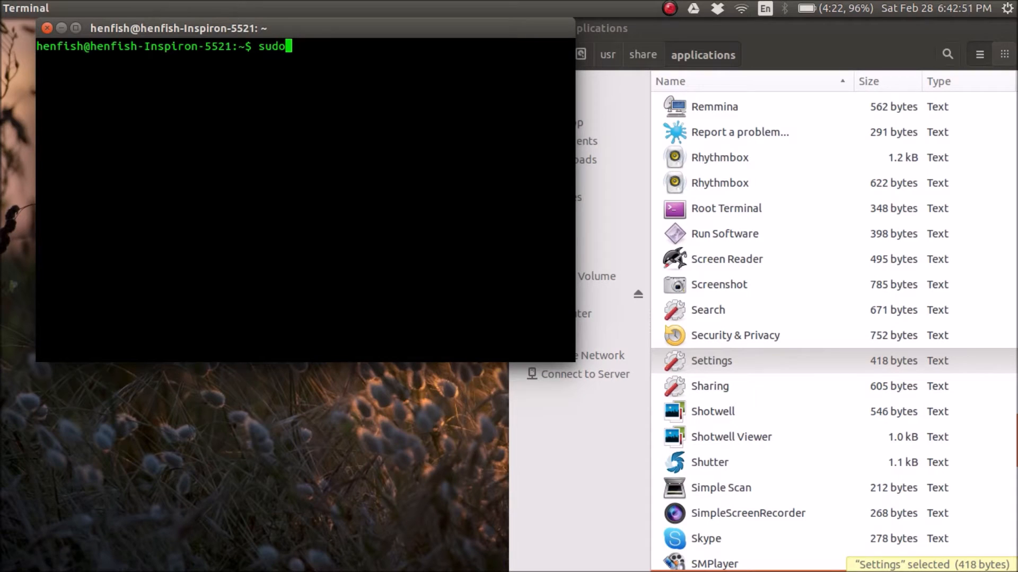
pyautogui.write('g')
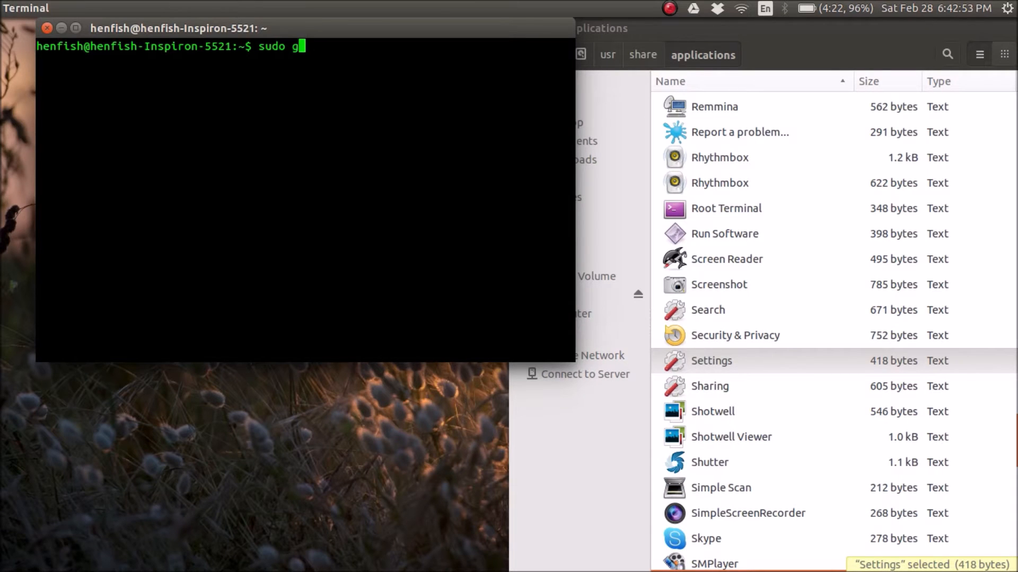
pyautogui.write('edit')
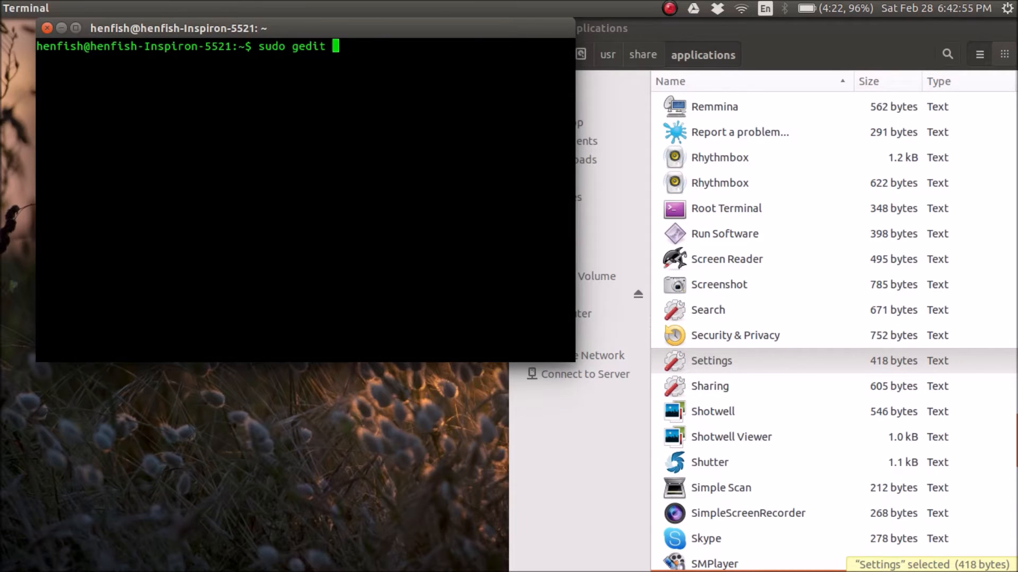
pyautogui.write('file:///usr/share/applications/gnome-control-center.desktop')
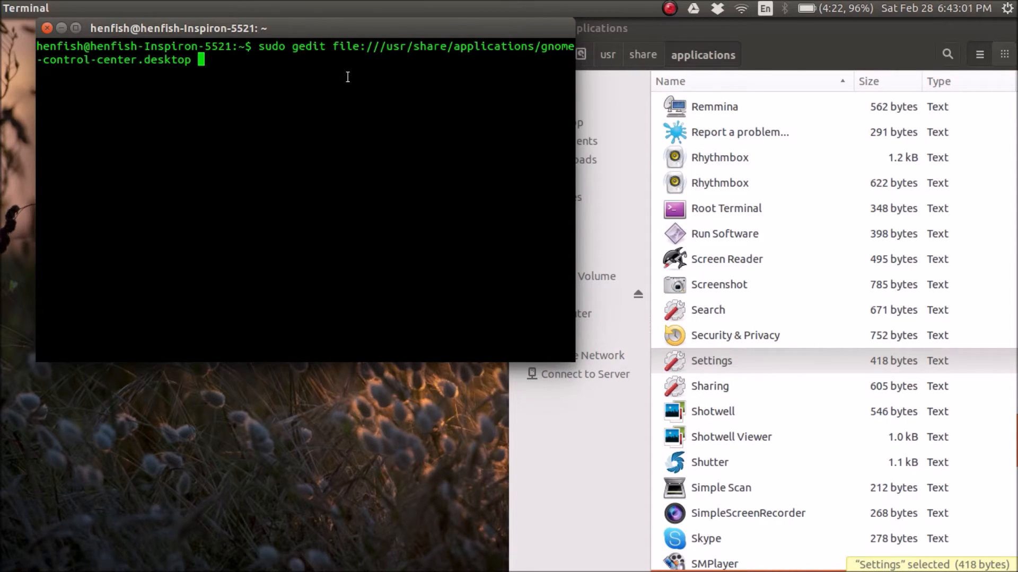
pyautogui.press('Return')
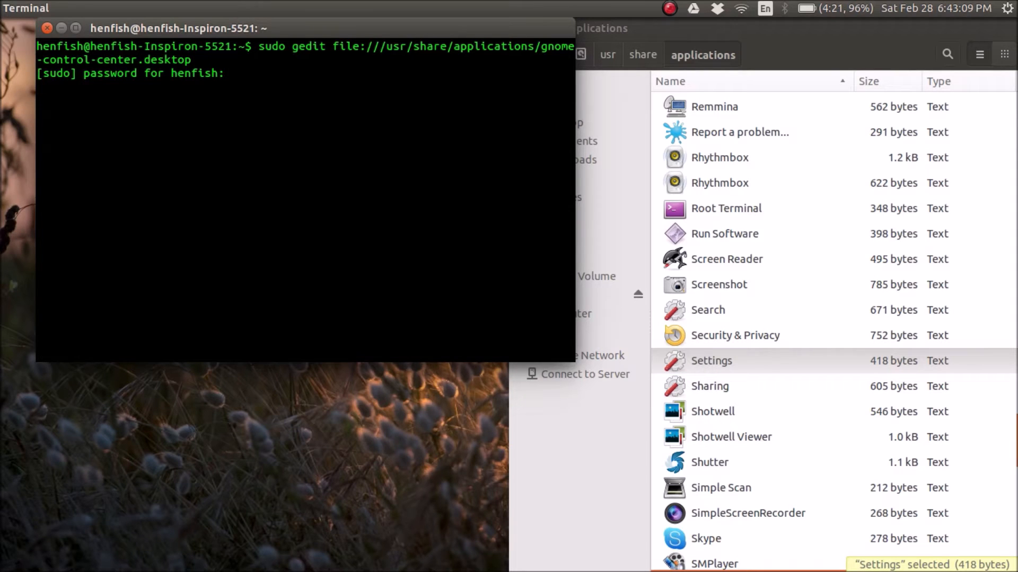
pyautogui.press('Return')
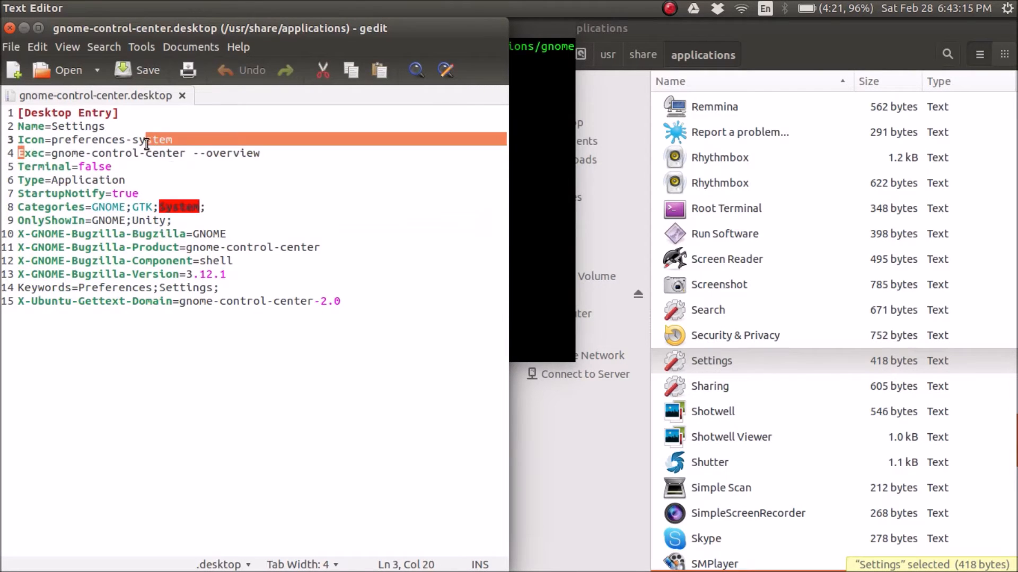
# - Click into the Icon=preferences-system line of the launcher file
pyautogui.click(34, 139)
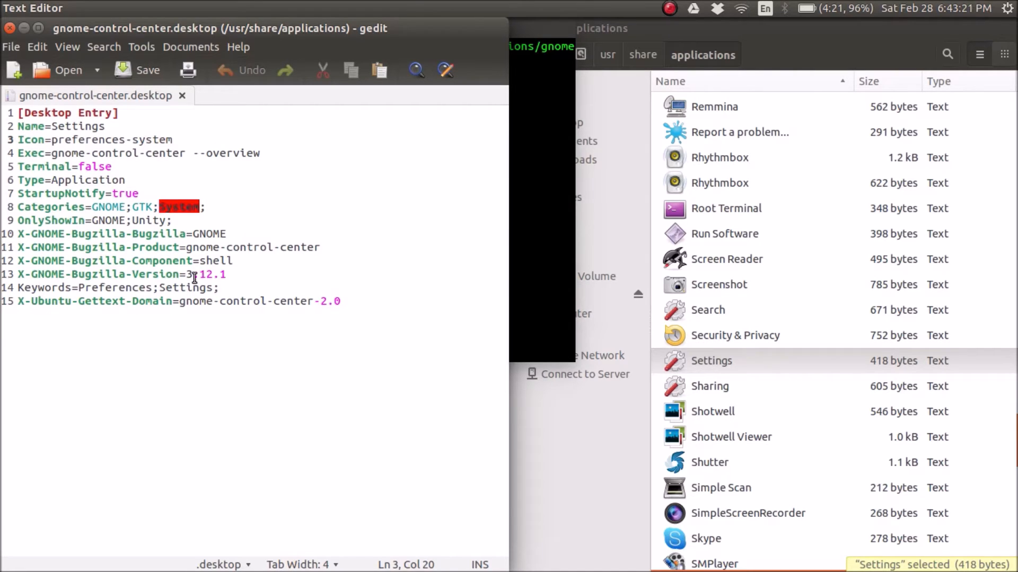
pyautogui.moveTo(416, 69)
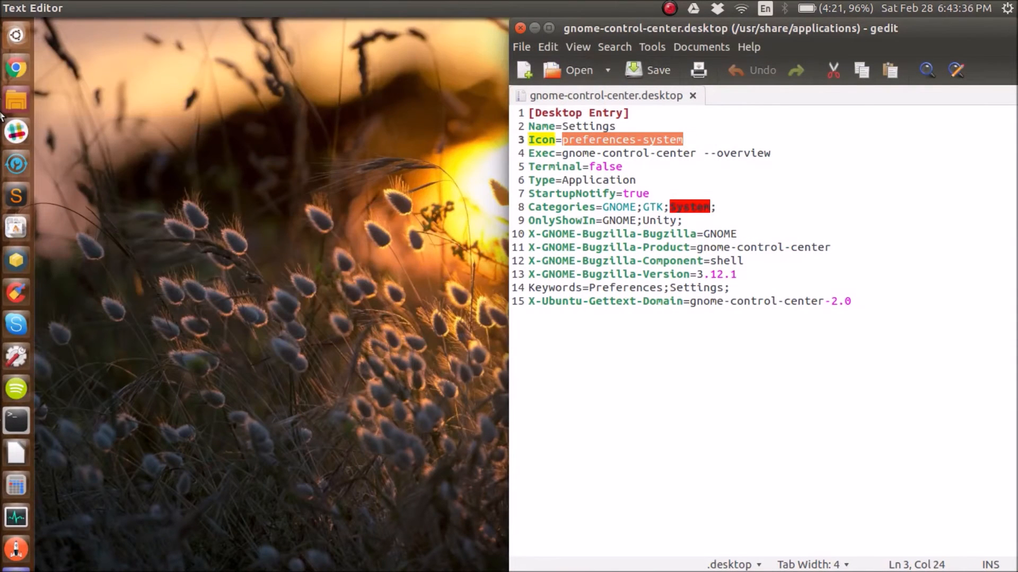
# - Open a new Files window, go to Pictures › Icons, and select 10-settings-flat.png
pyautogui.click(15, 99)
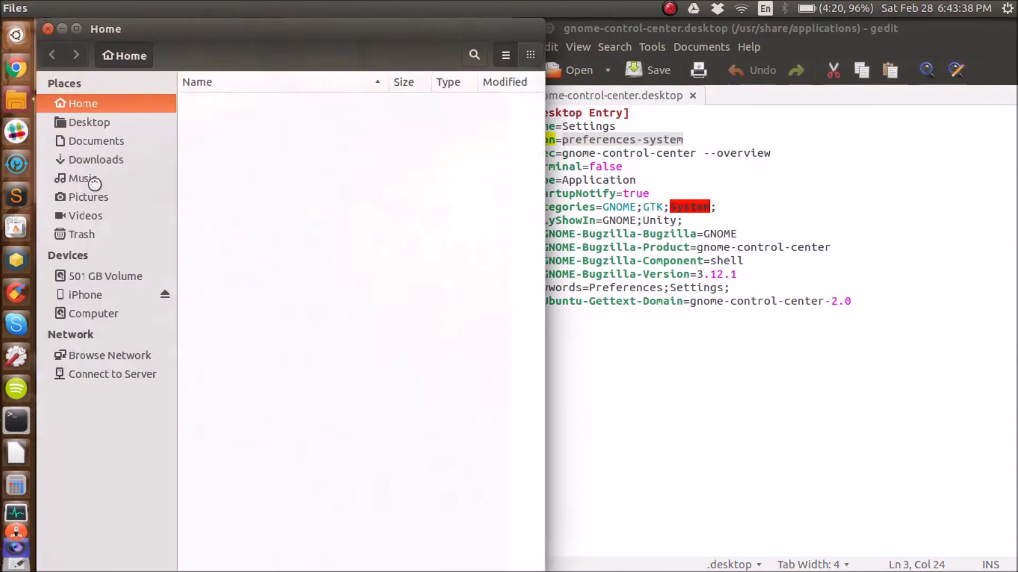
pyautogui.click(88, 196)
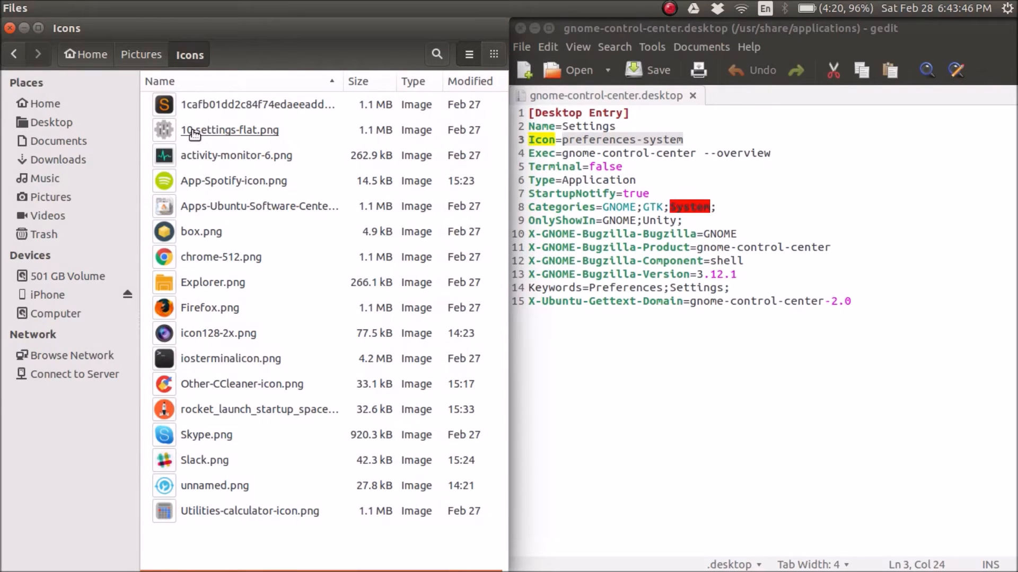
pyautogui.click(228, 129)
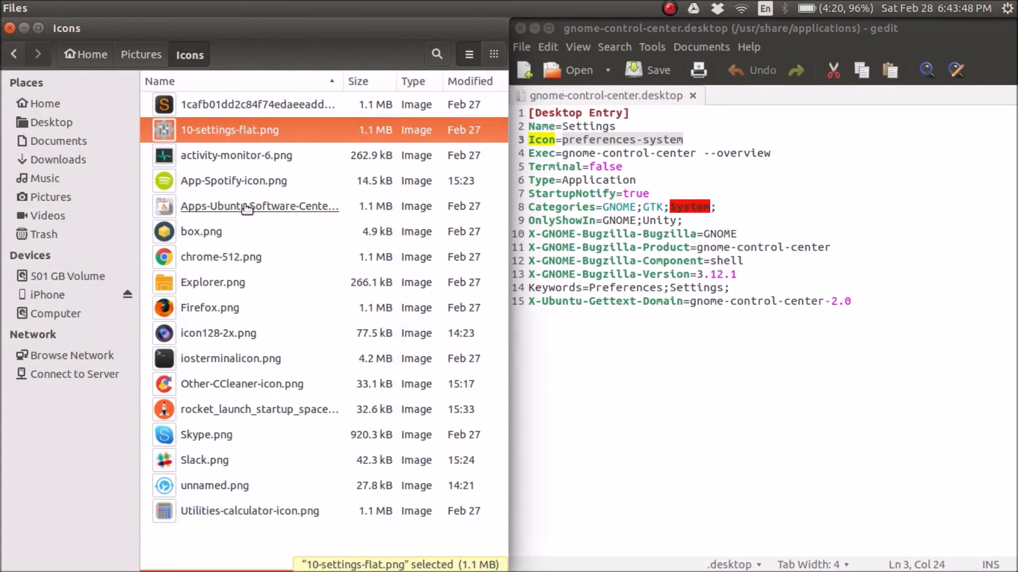
pyautogui.moveTo(733, 186)
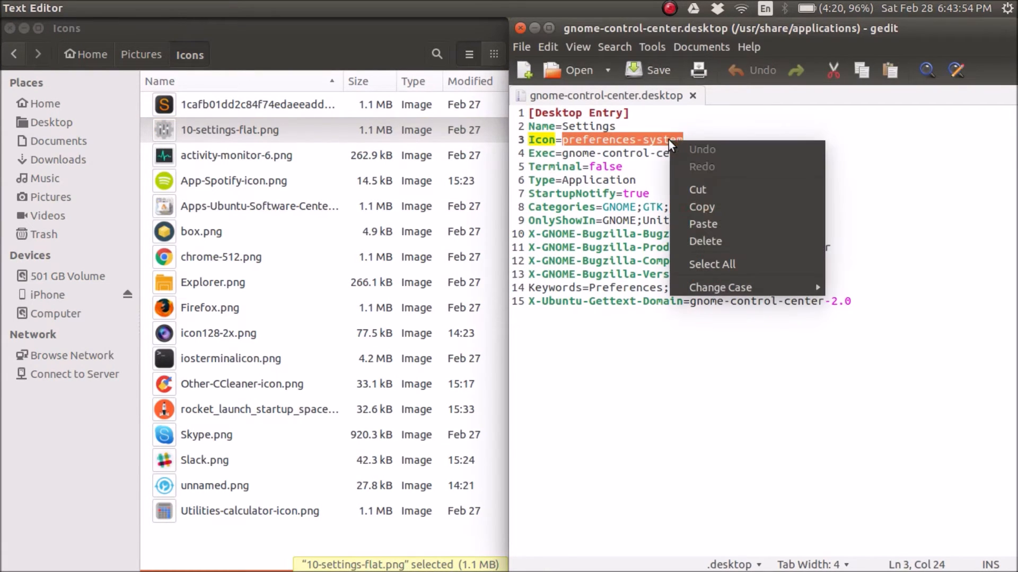
# - Replace the Icon value with /home/henfish/Pictures/Icons/10-settings-flat.png
pyautogui.click(703, 224)
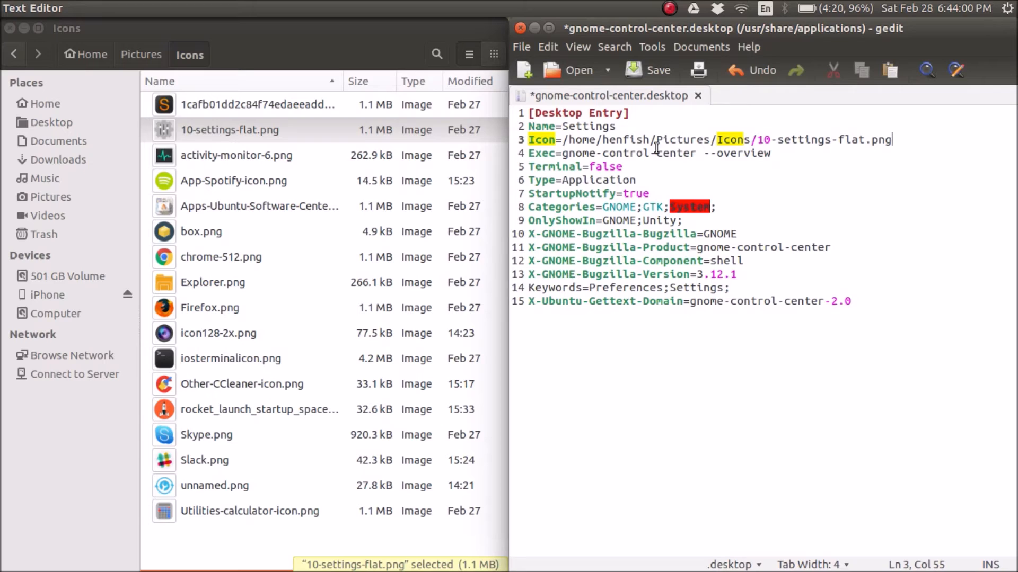
pyautogui.moveTo(250, 135)
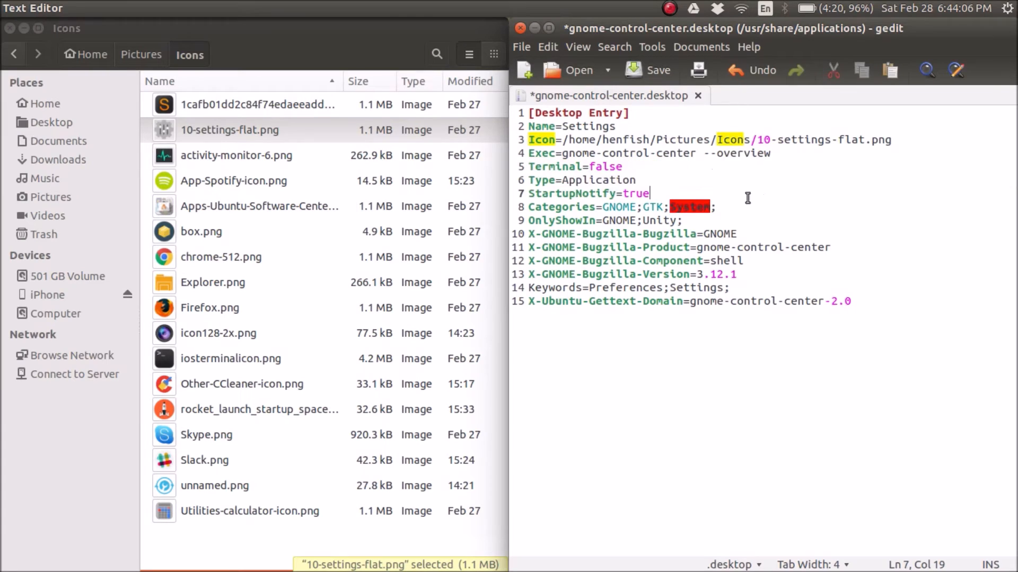
pyautogui.click(566, 139)
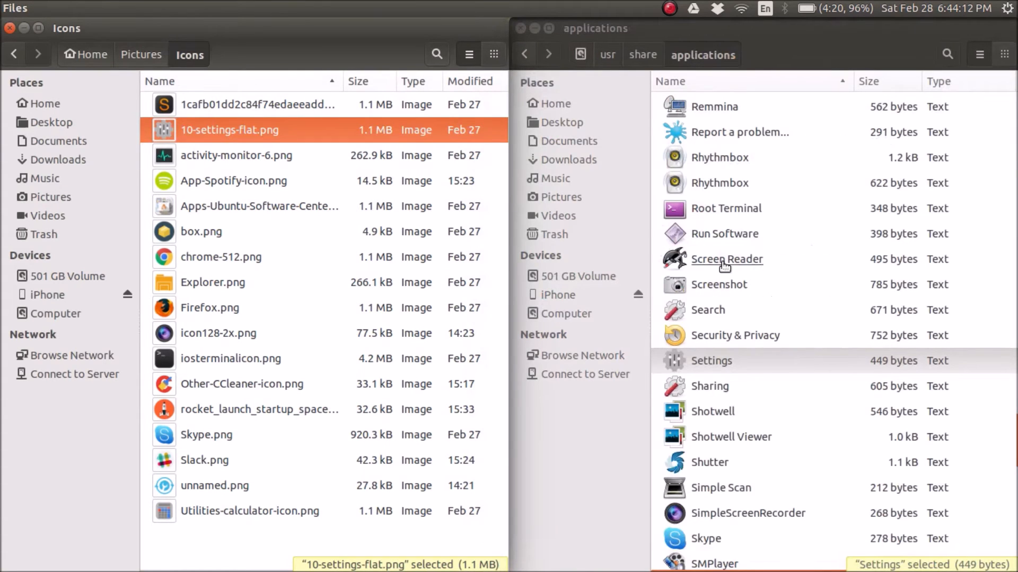
pyautogui.moveTo(349, 147)
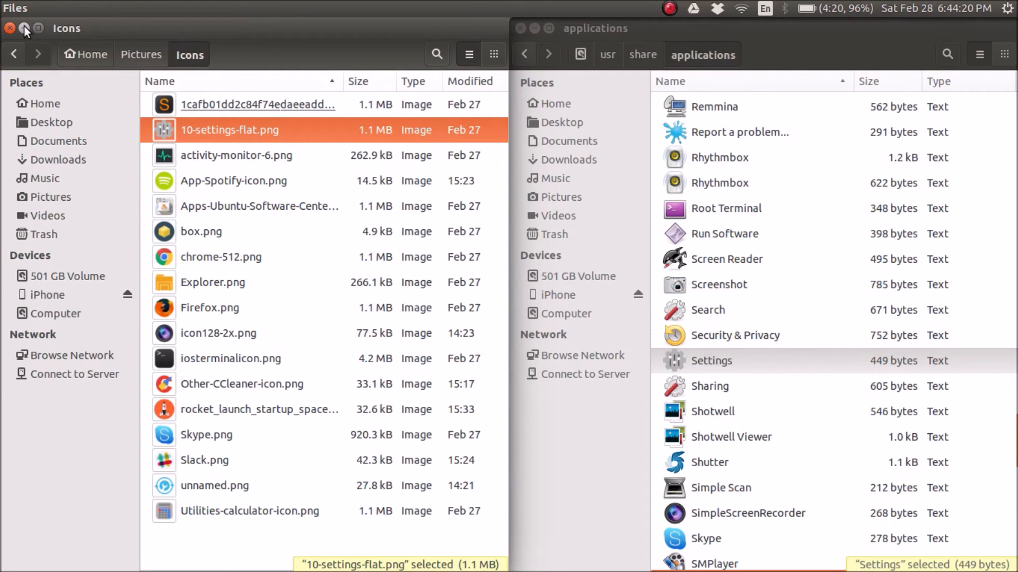
# - Close the Icons window and the applications window
pyautogui.click(11, 28)
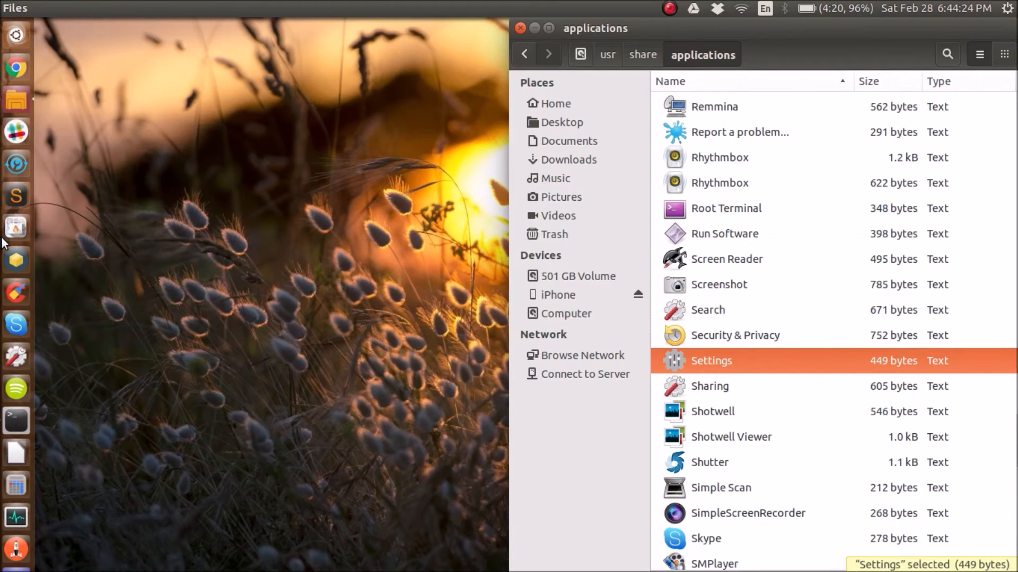
pyautogui.moveTo(16, 356)
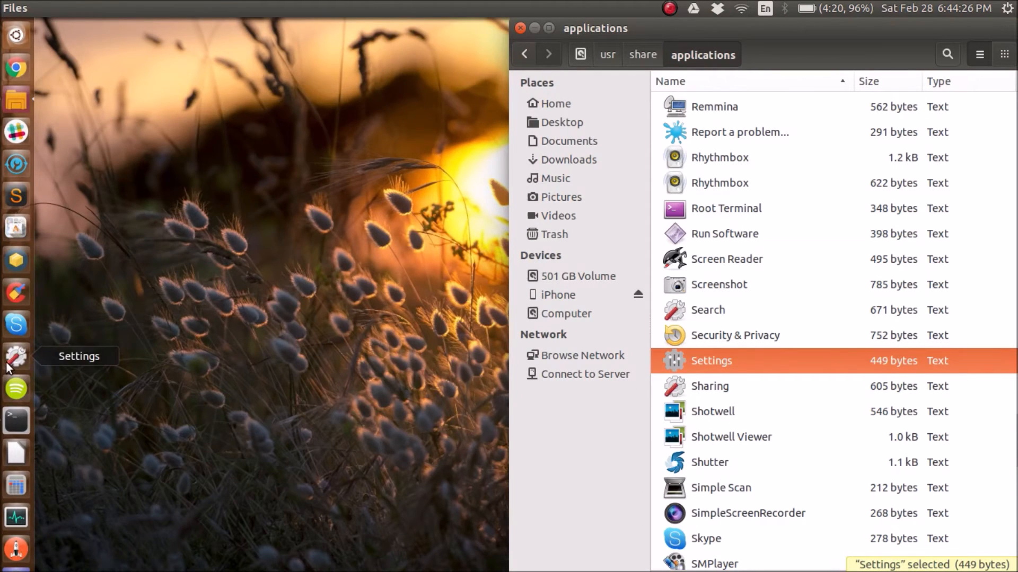
pyautogui.moveTo(349, 89)
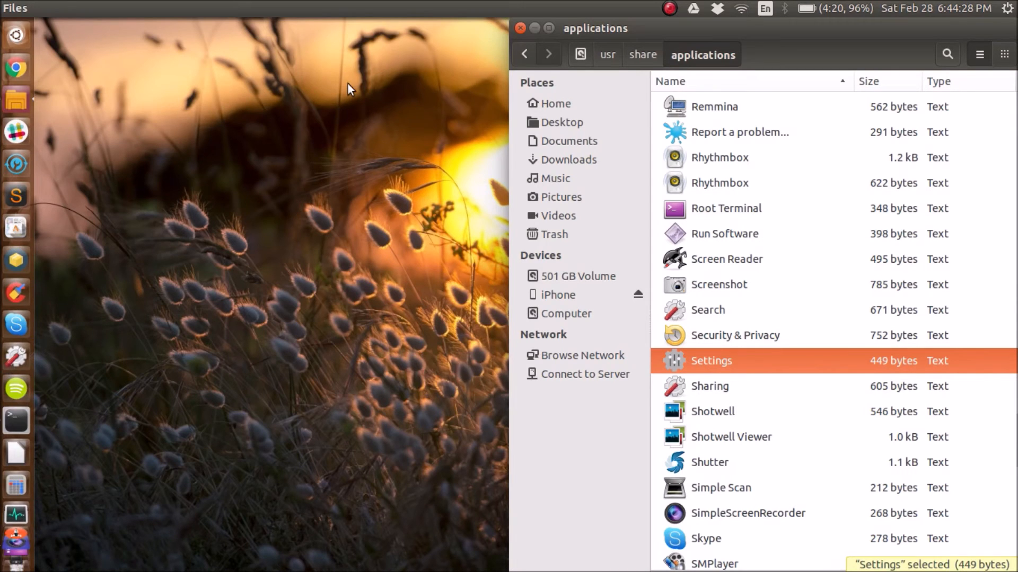
pyautogui.click(520, 28)
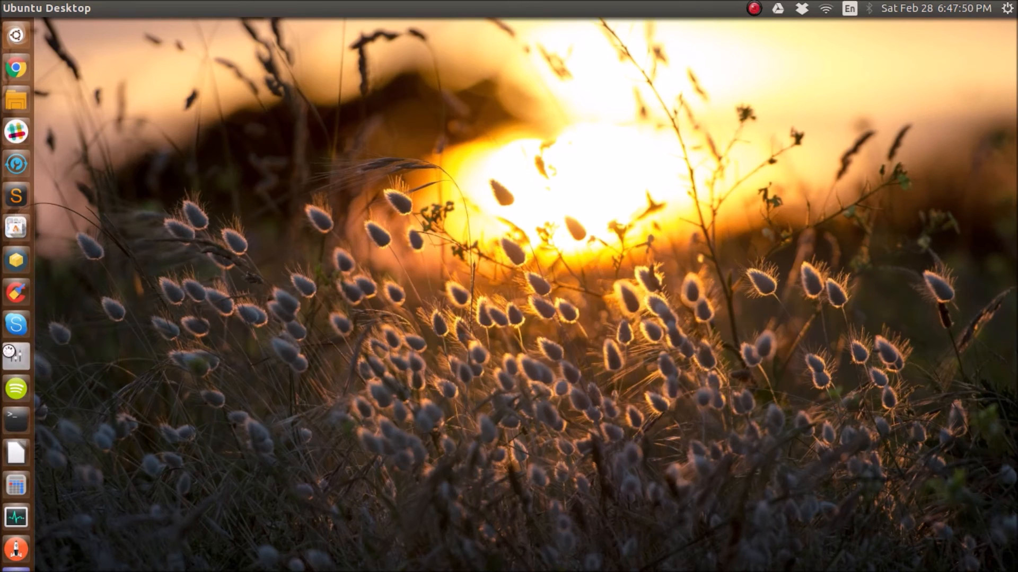
pyautogui.click(15, 356)
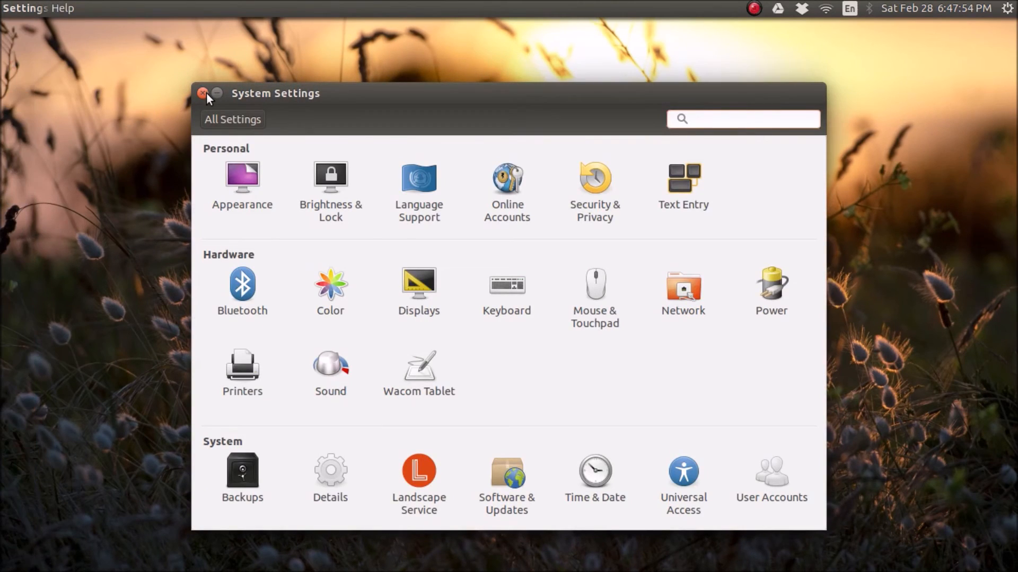
pyautogui.click(202, 93)
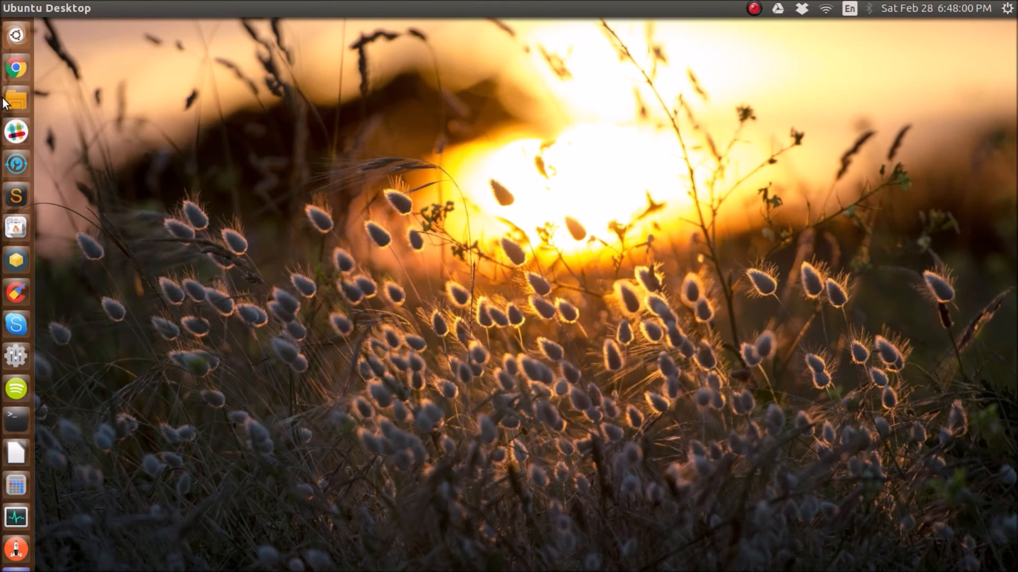
# - Reopen Files in Pictures › Icons and open 10-settings-flat.png with GIMP
pyautogui.click(15, 101)
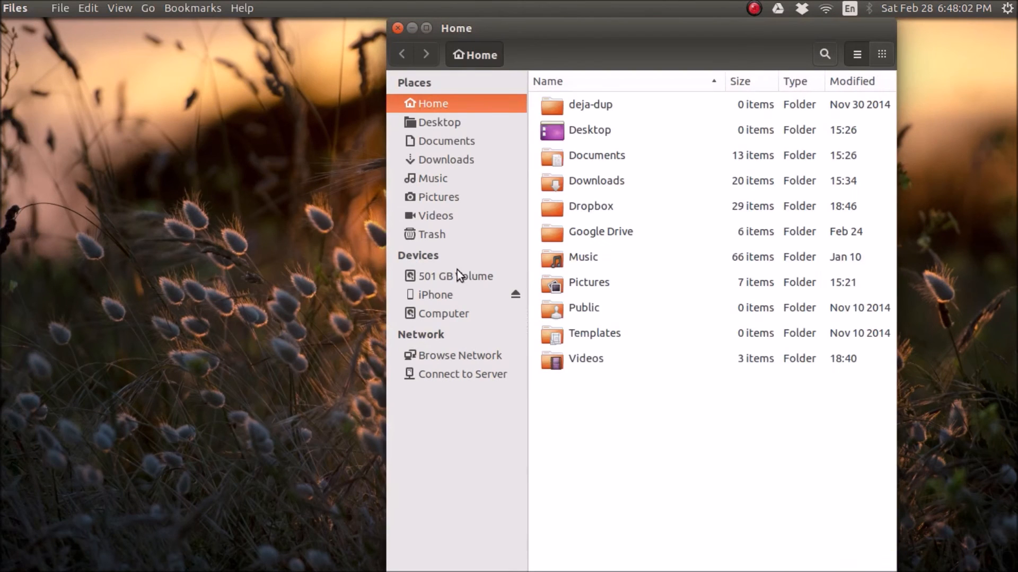
pyautogui.click(439, 197)
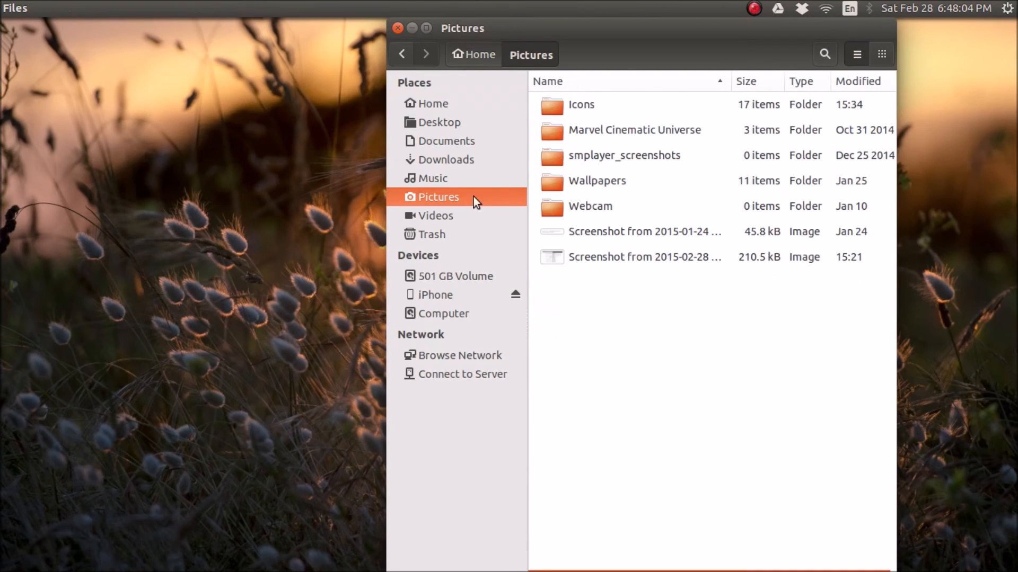
pyautogui.doubleClick(581, 104)
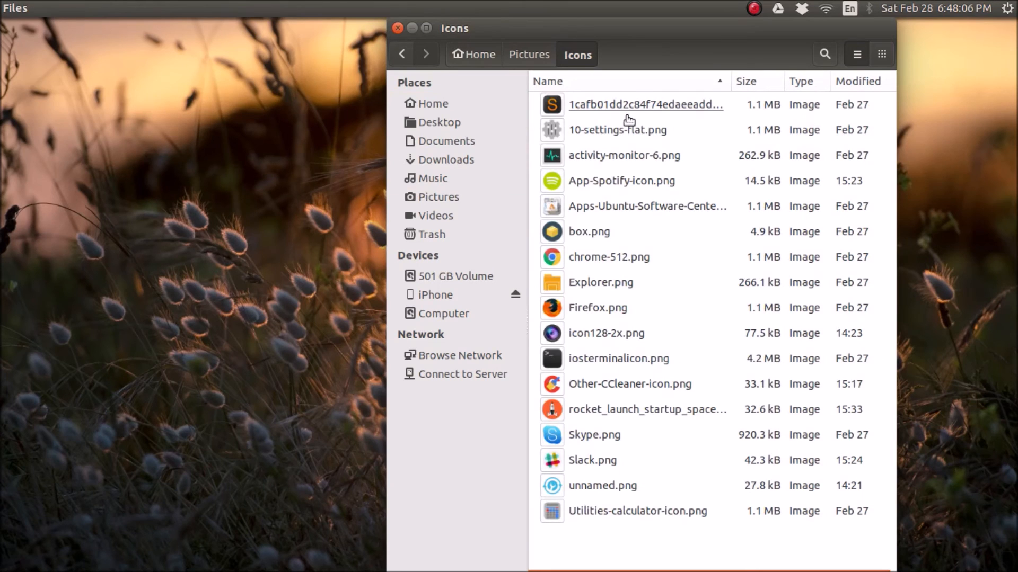
pyautogui.rightClick(617, 129)
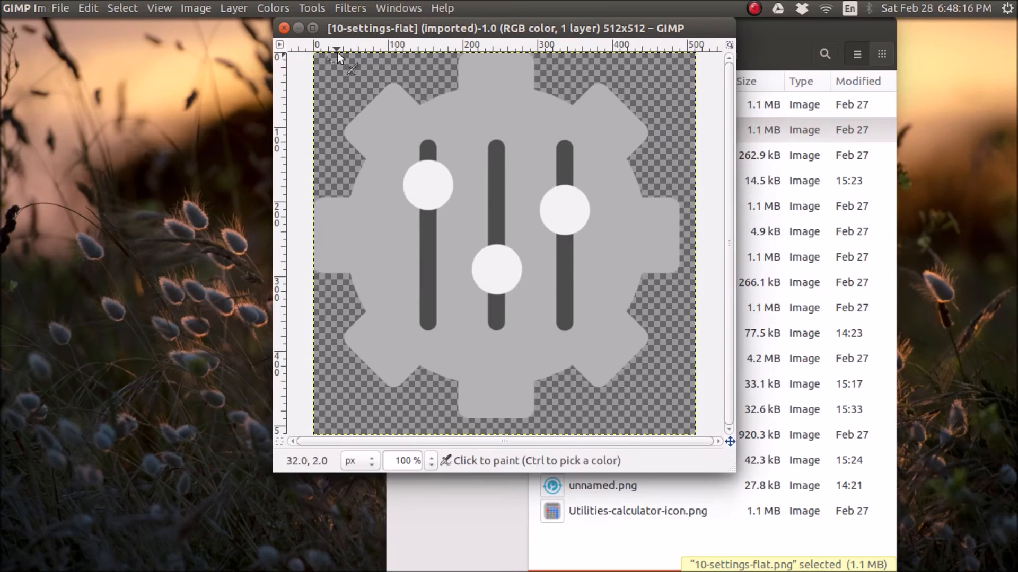
# - Show the GIMP toolbox and scale the gear image to 513 × 513 pixels
pyautogui.click(398, 8)
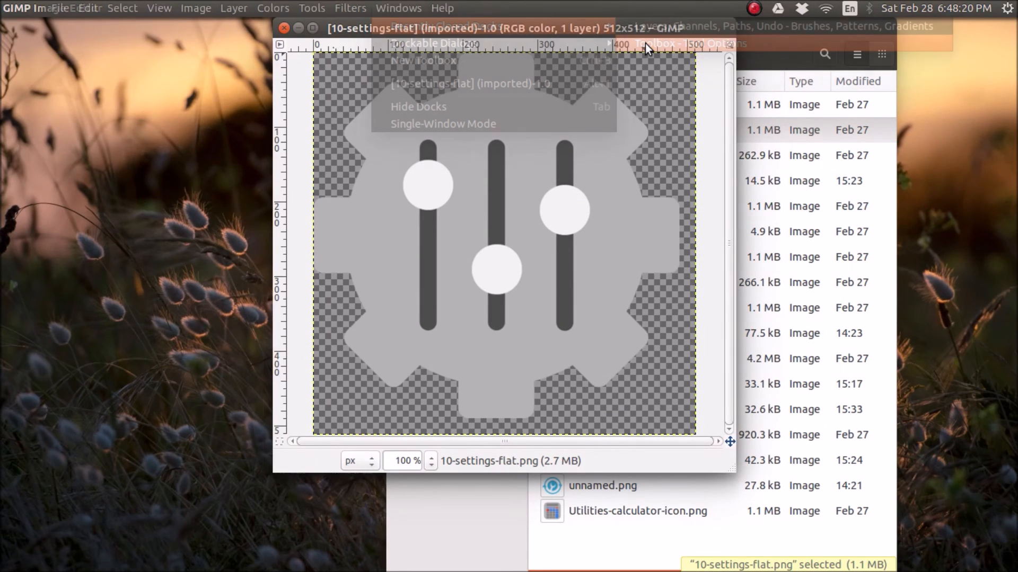
pyautogui.click(425, 60)
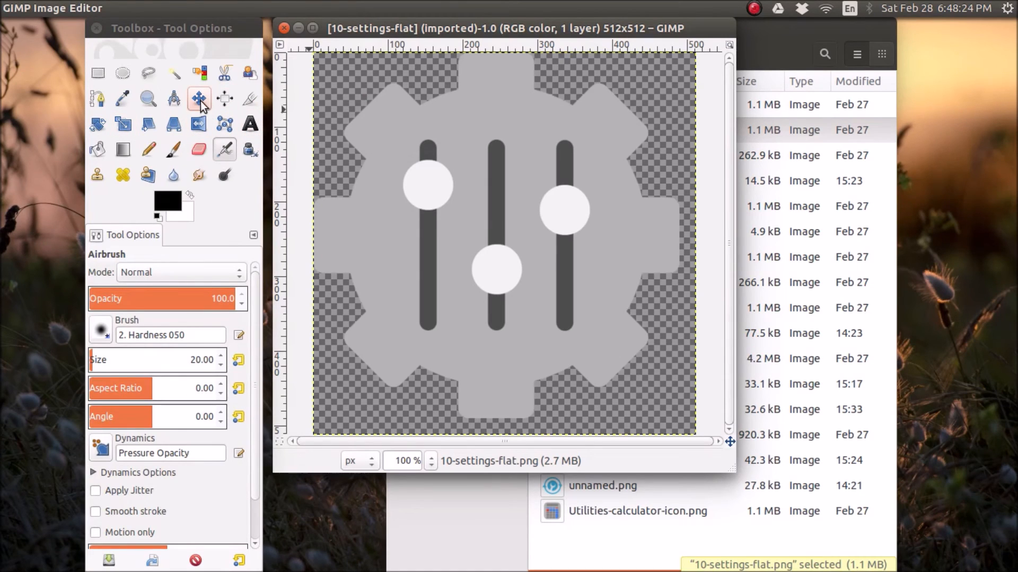
pyautogui.click(122, 124)
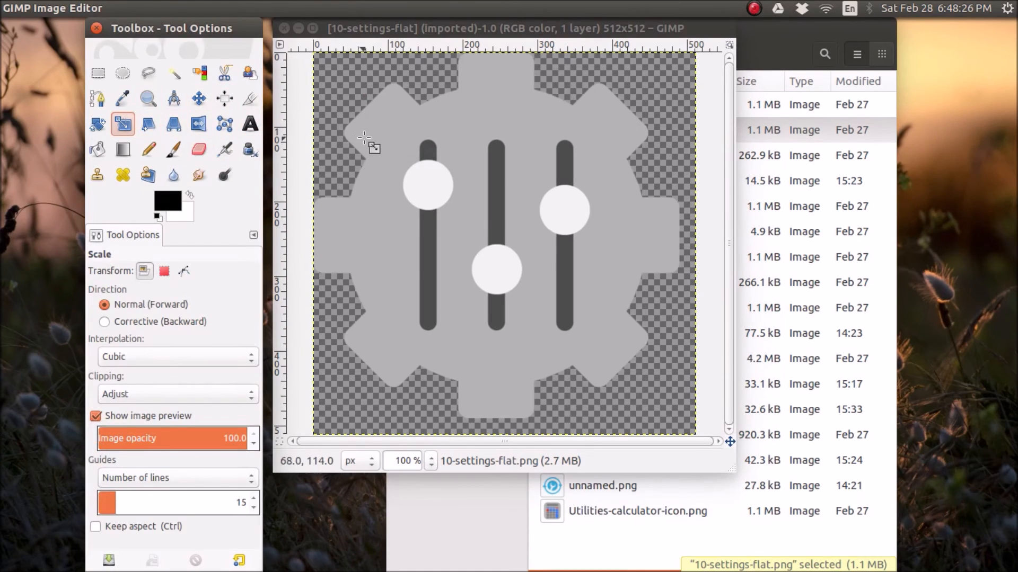
pyautogui.click(504, 245)
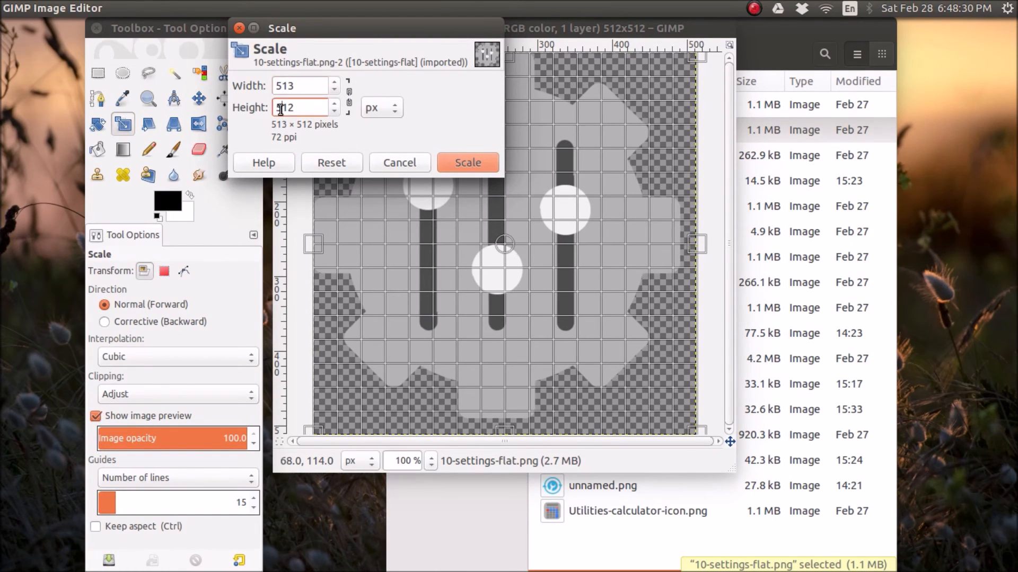
pyautogui.write('513')
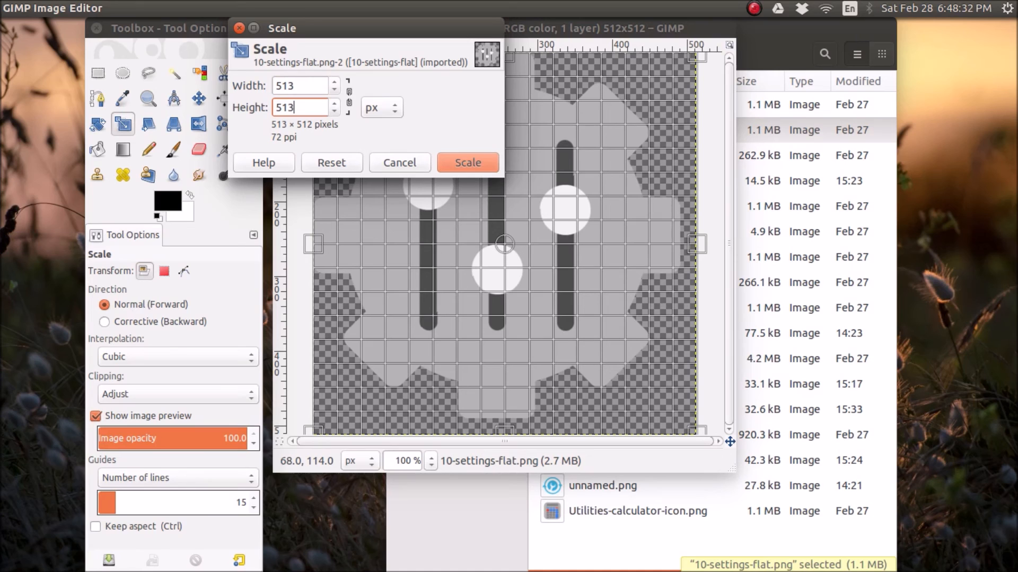
pyautogui.click(466, 162)
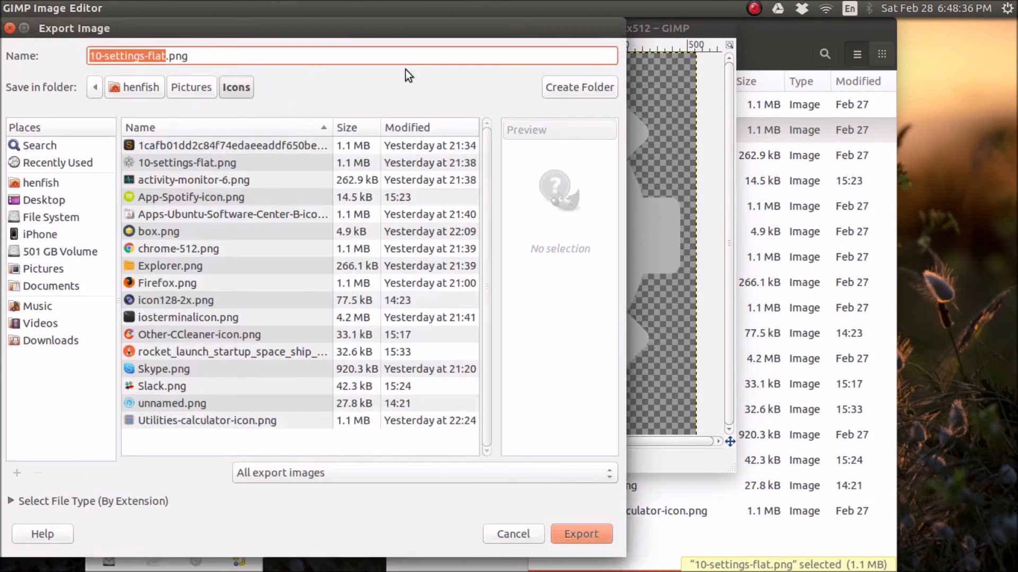
# - Export the rescaled gear over the existing 10-settings-flat.png in the Icons folder
pyautogui.click(580, 533)
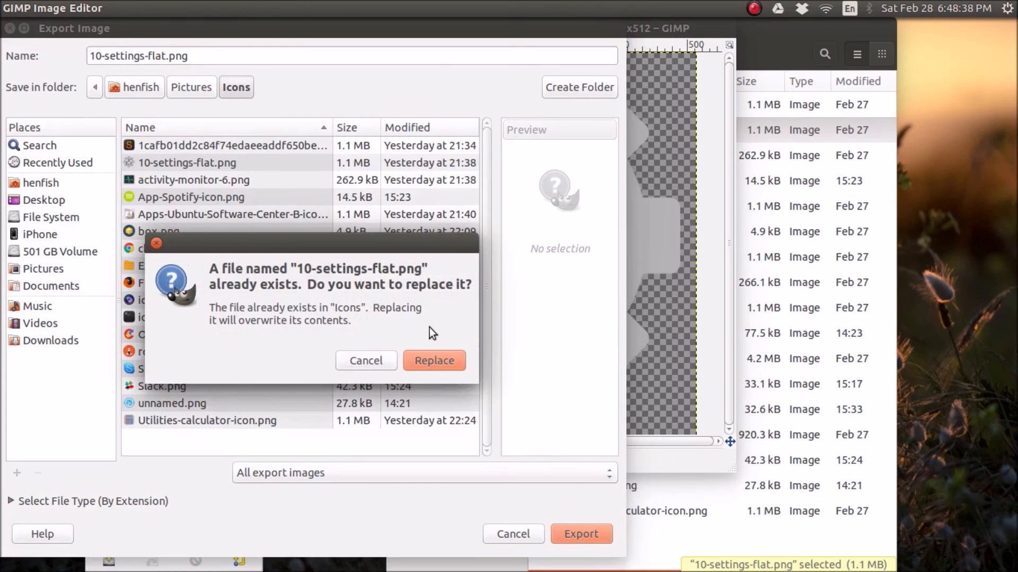
pyautogui.moveTo(411, 321)
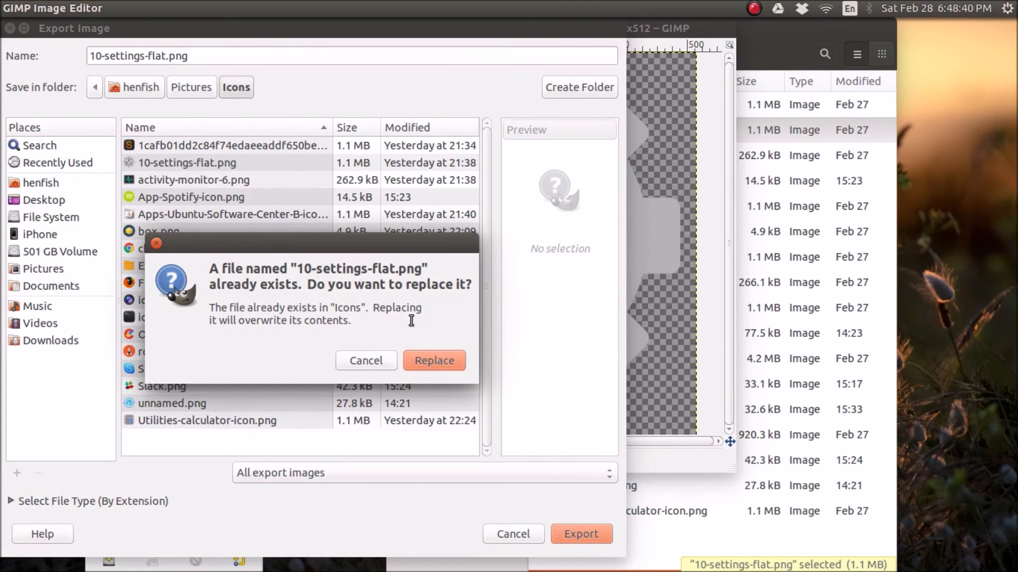
pyautogui.click(433, 360)
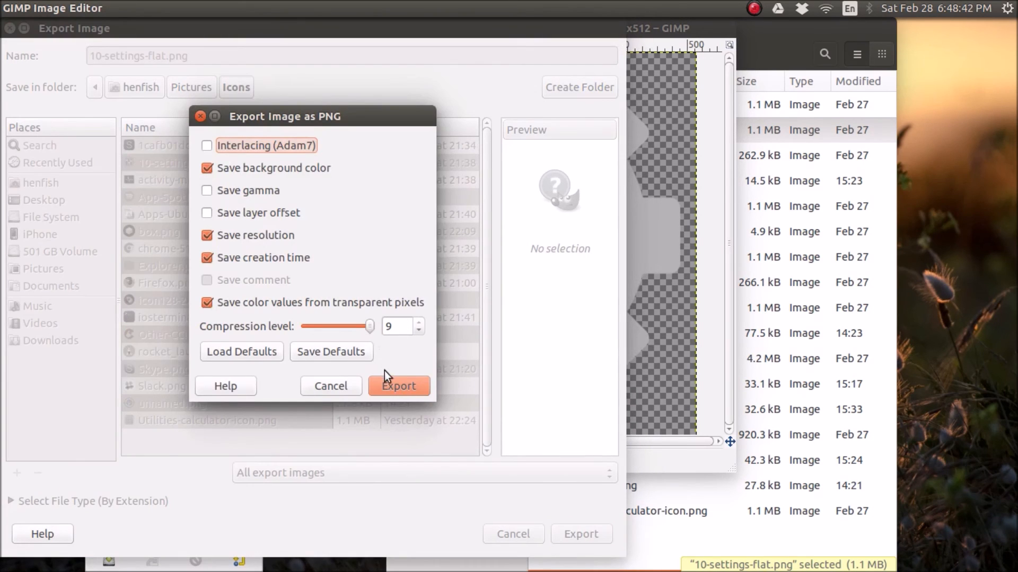
pyautogui.click(399, 386)
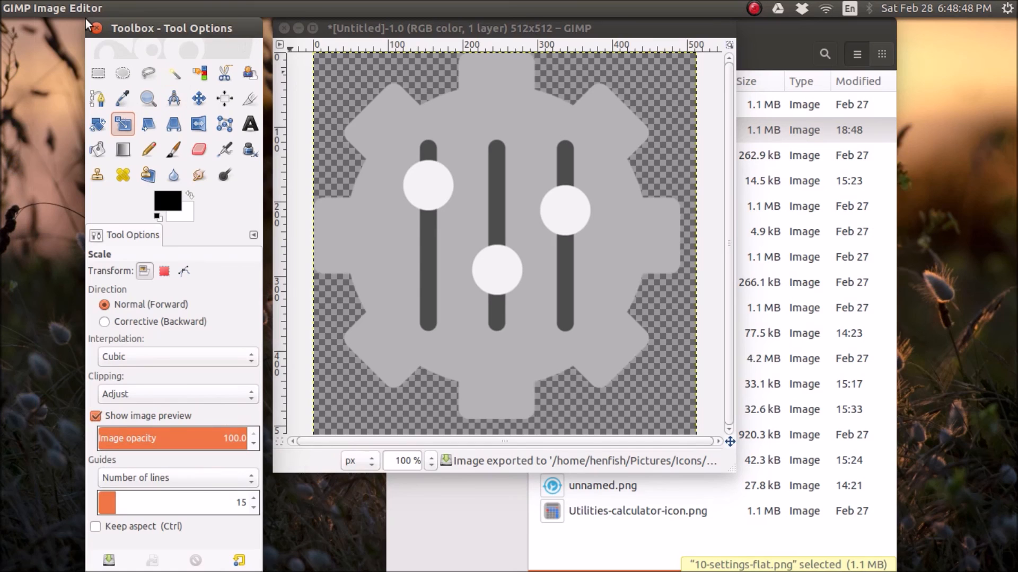
# - Close the gear image discarding unsaved changes, then quit GIMP
pyautogui.click(284, 28)
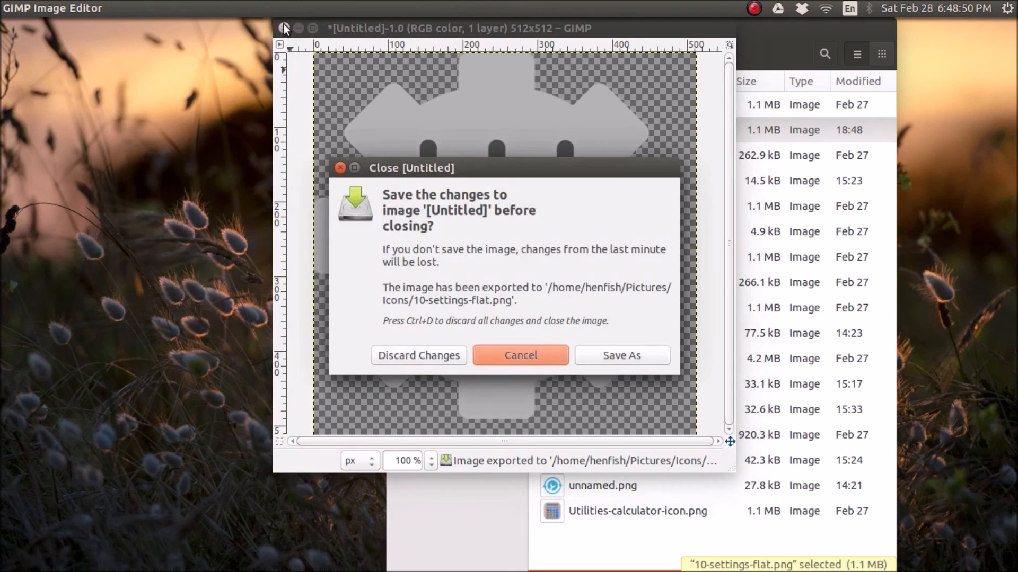
pyautogui.click(419, 355)
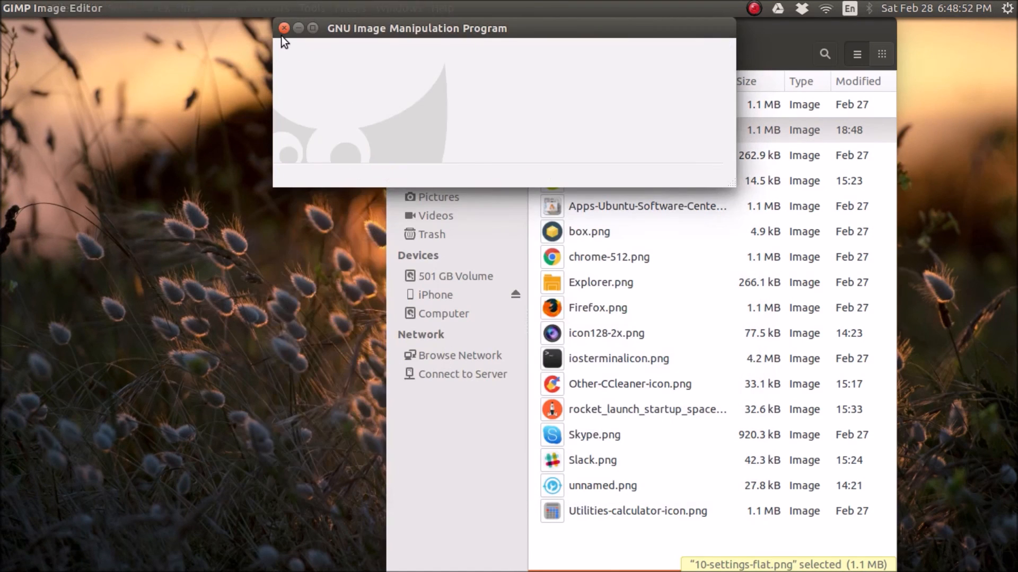
pyautogui.click(283, 28)
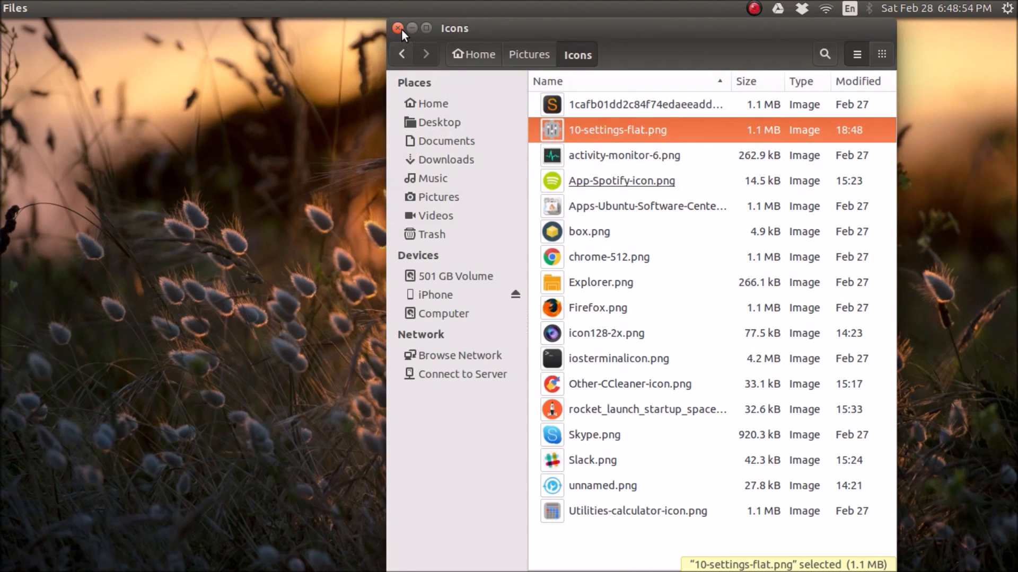
# - Close the Icons Files window to return to the desktop and launcher
pyautogui.click(398, 28)
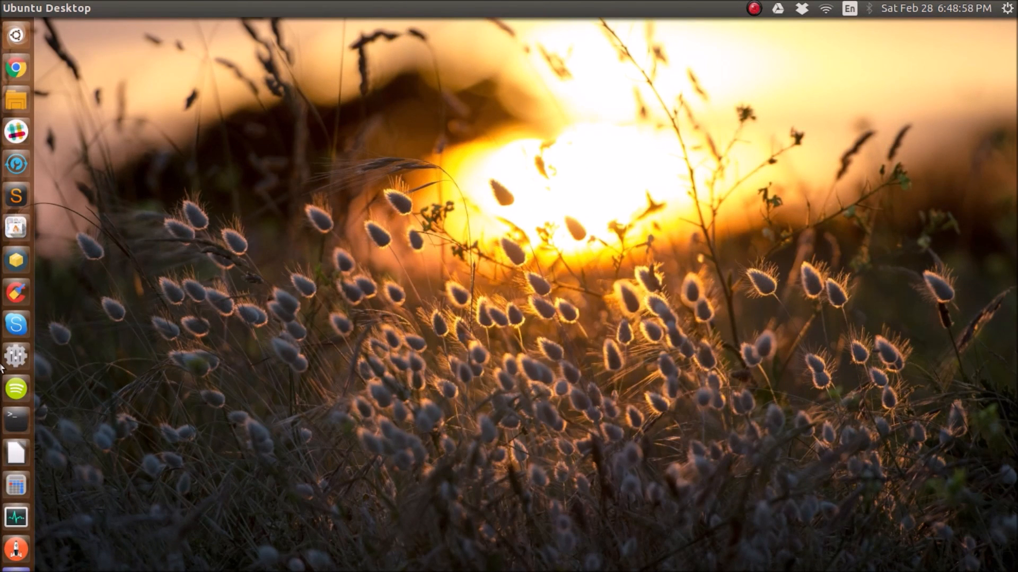
pyautogui.moveTo(16, 356)
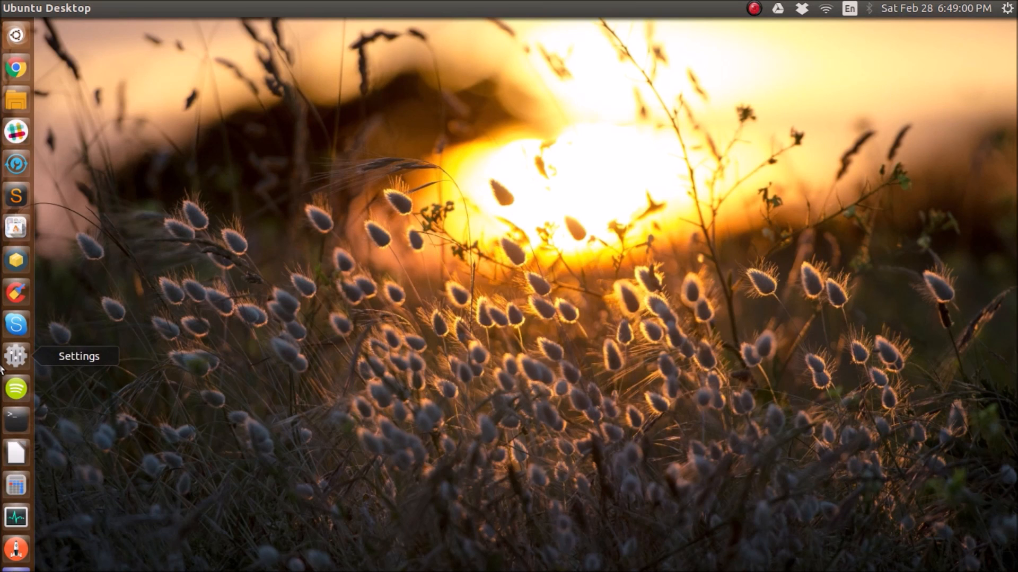